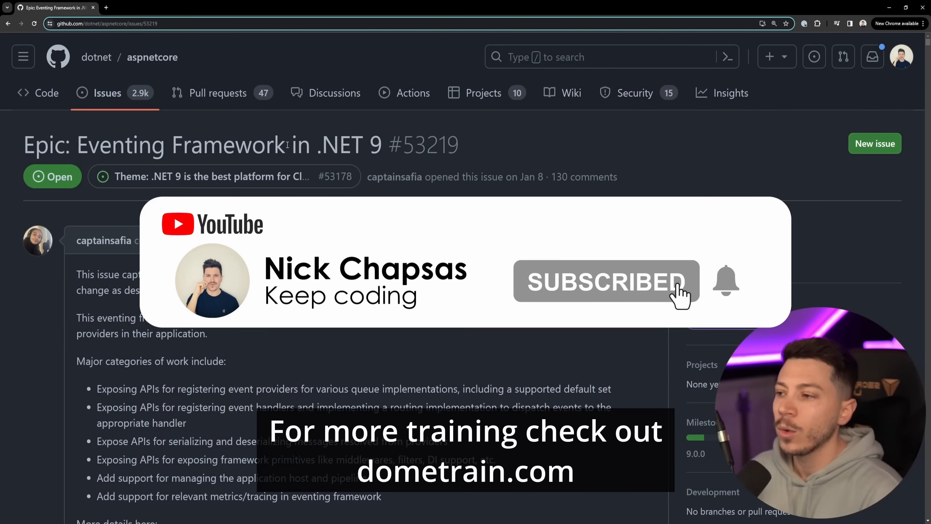
Scroll through the epic's description down to the first community comment
scroll("down", 3)
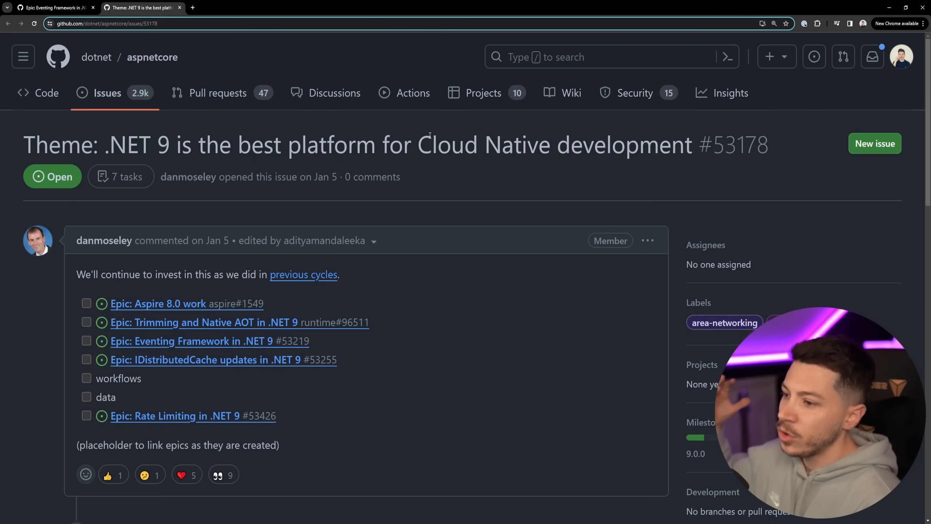
mouse_move(188, 341)
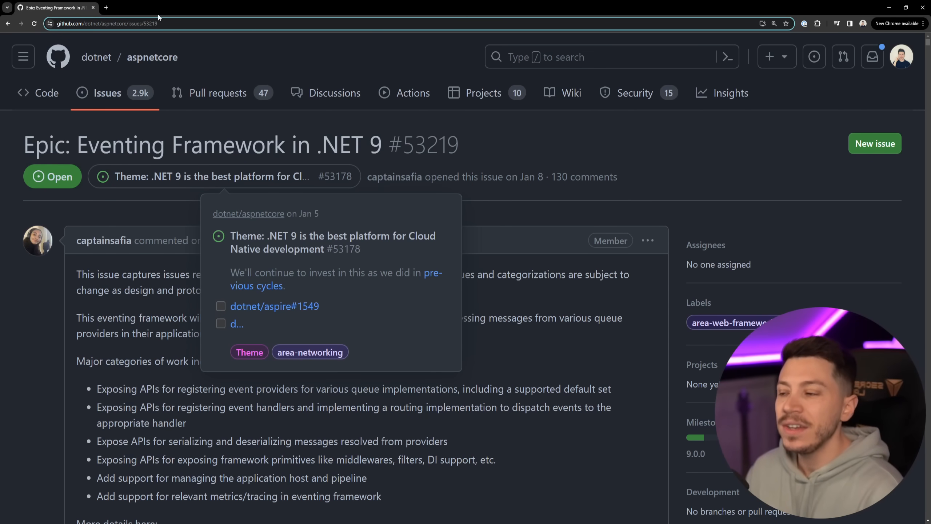
scroll("down", 3)
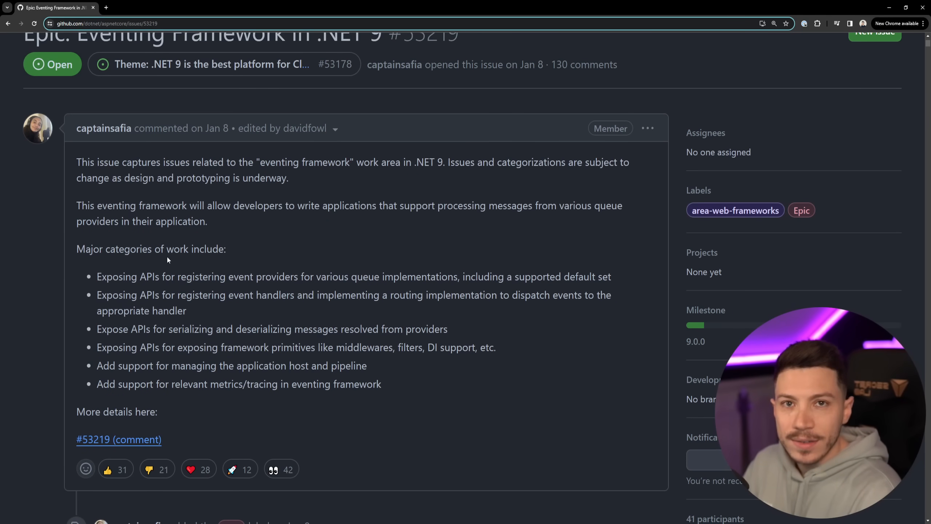
scroll("down", 3)
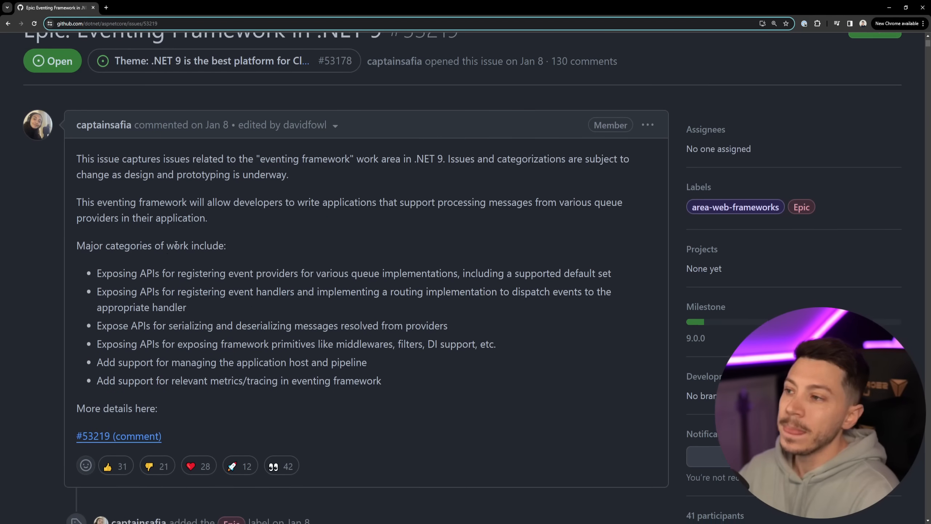
scroll("down", 3)
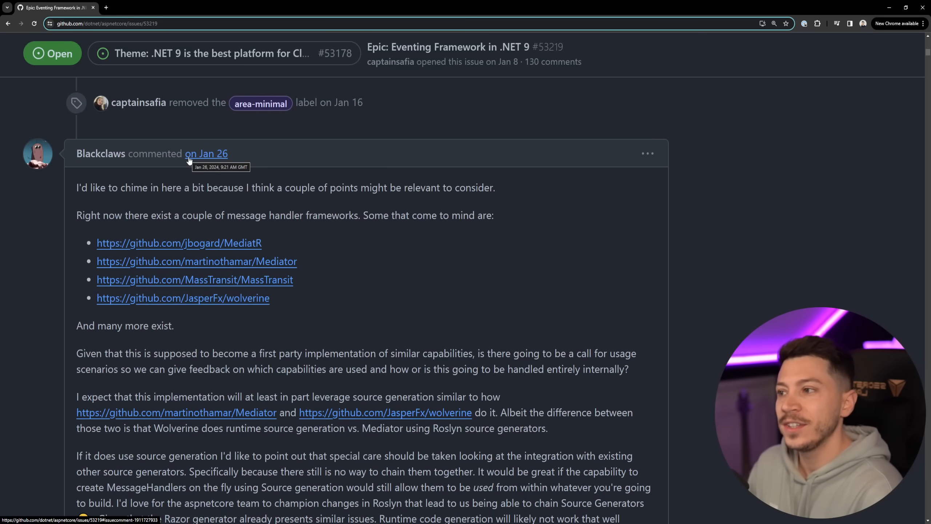
mouse_move(310, 251)
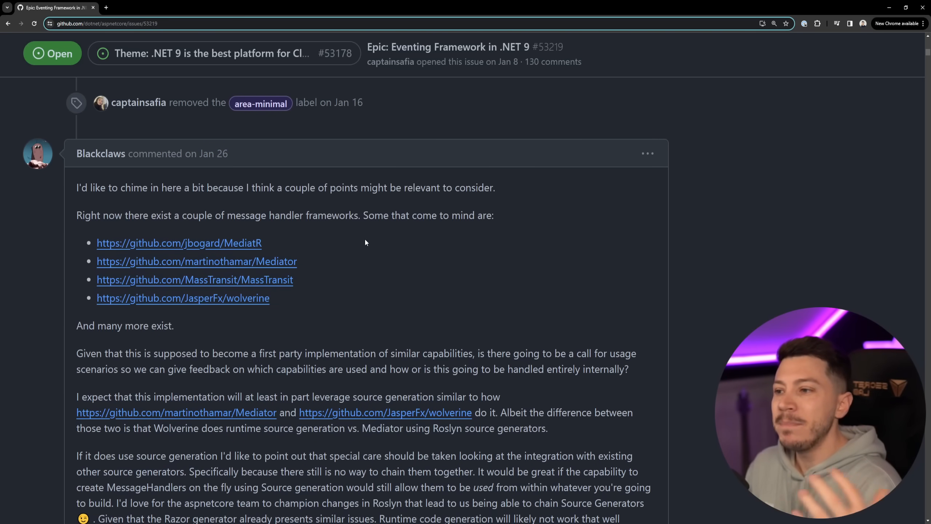
mouse_move(275, 262)
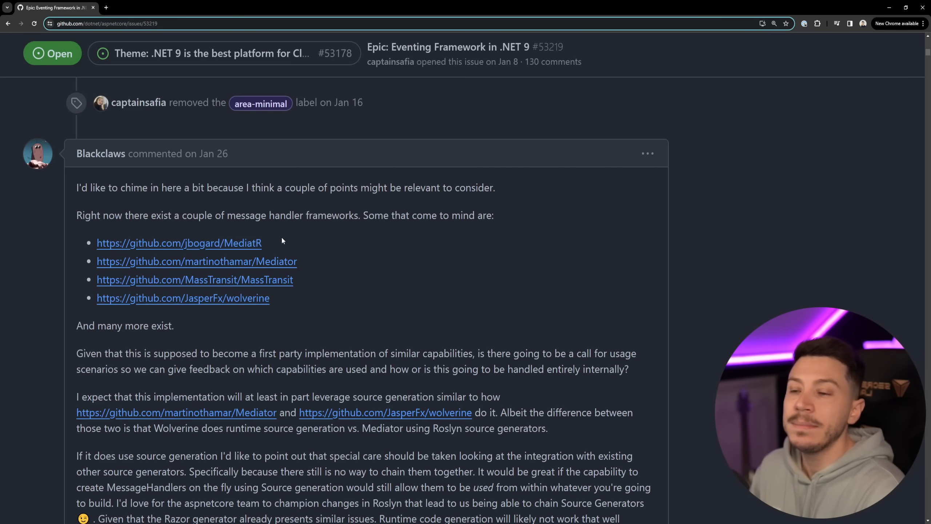
Select 'MassTransit' in the frameworks comment and continue toward the MediatR and Wolverine discussion
double_click(265, 280)
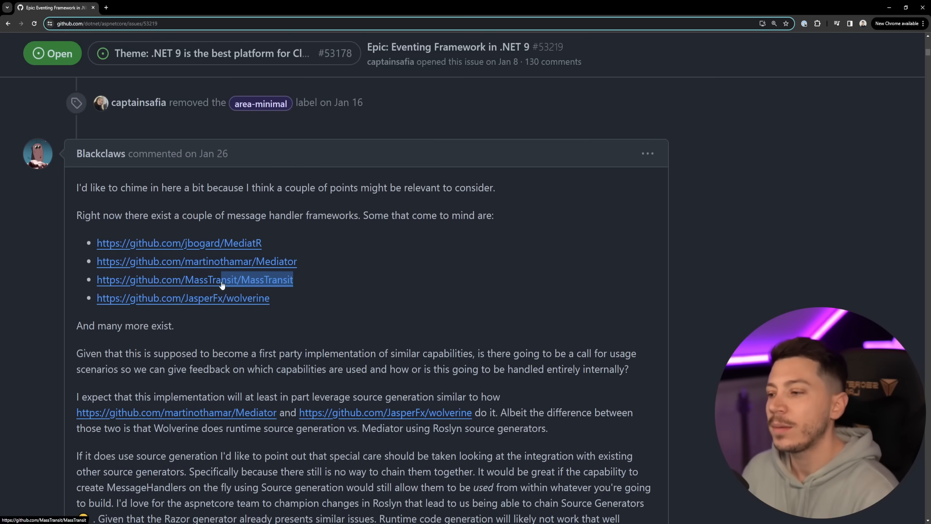
scroll("down", 3)
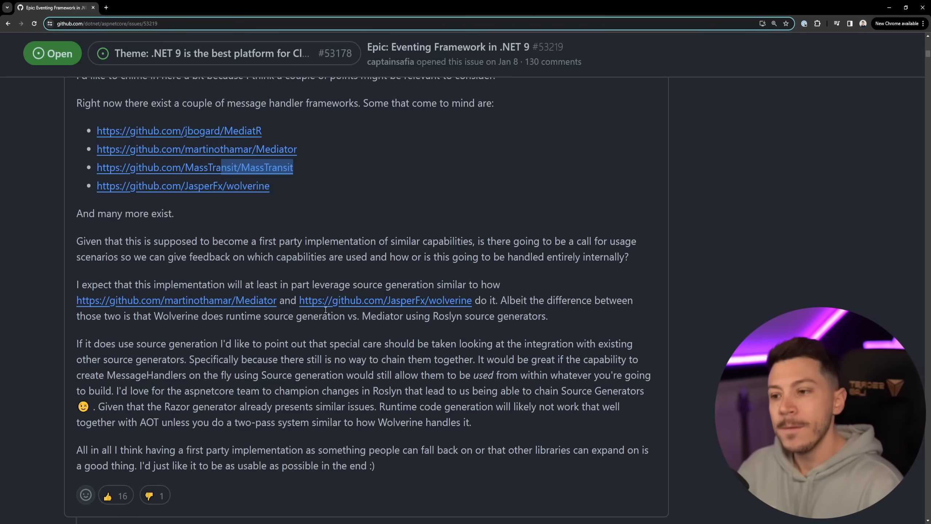
mouse_move(559, 108)
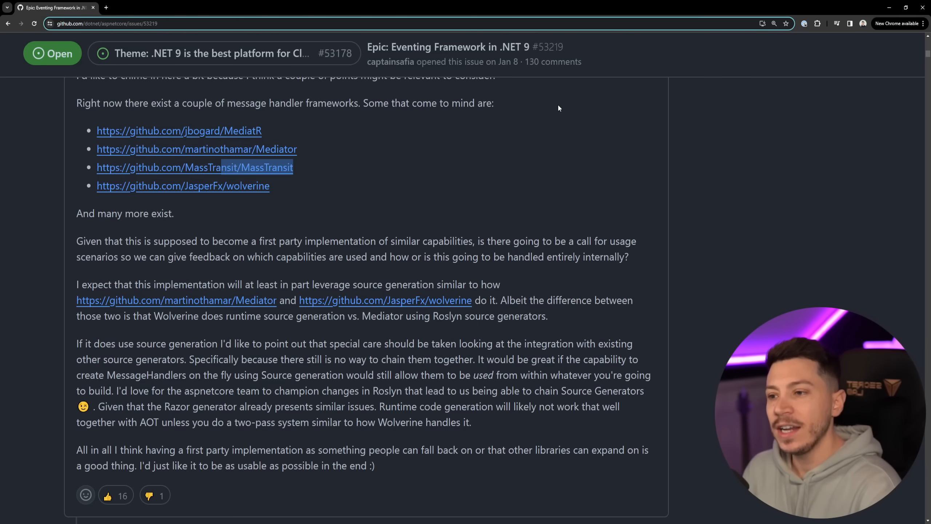
scroll("down", 3)
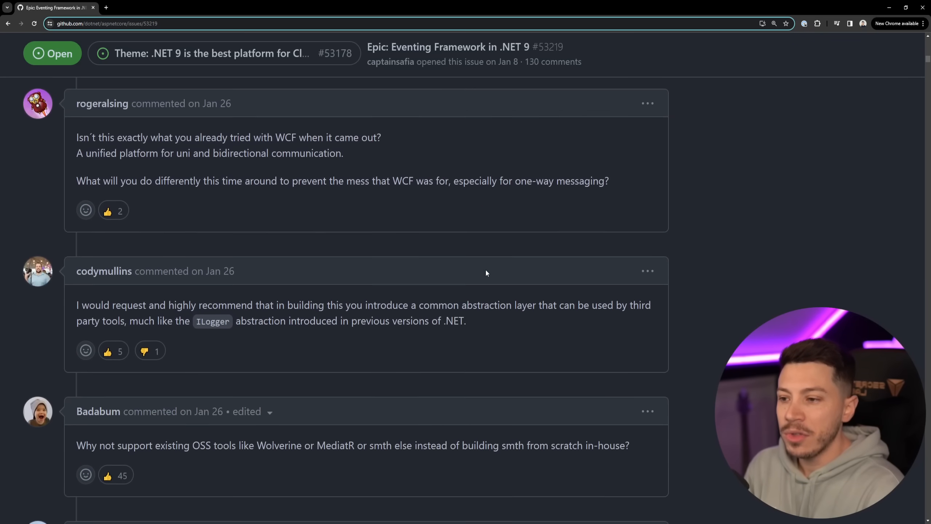
Read past the WCF and OSS comments to jbogard's note that MediatR is in-process only
scroll("down", 3)
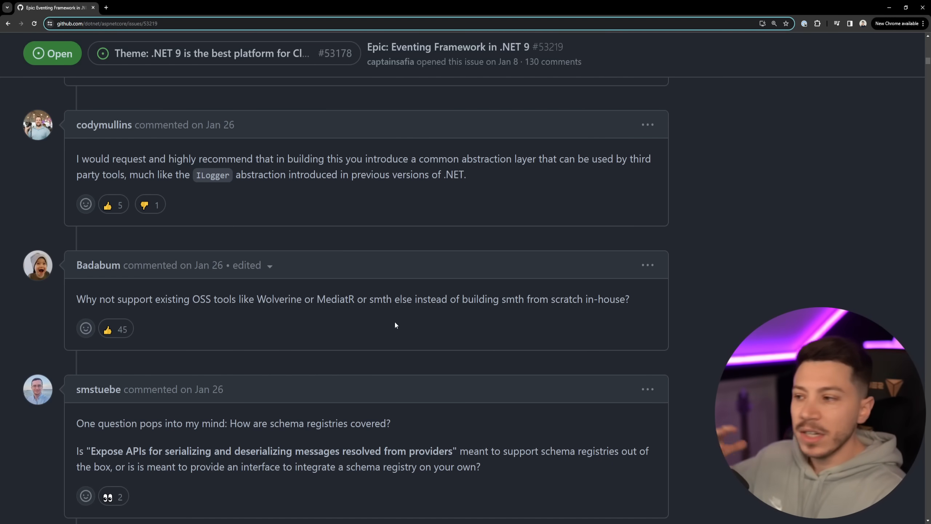
scroll("down", 3)
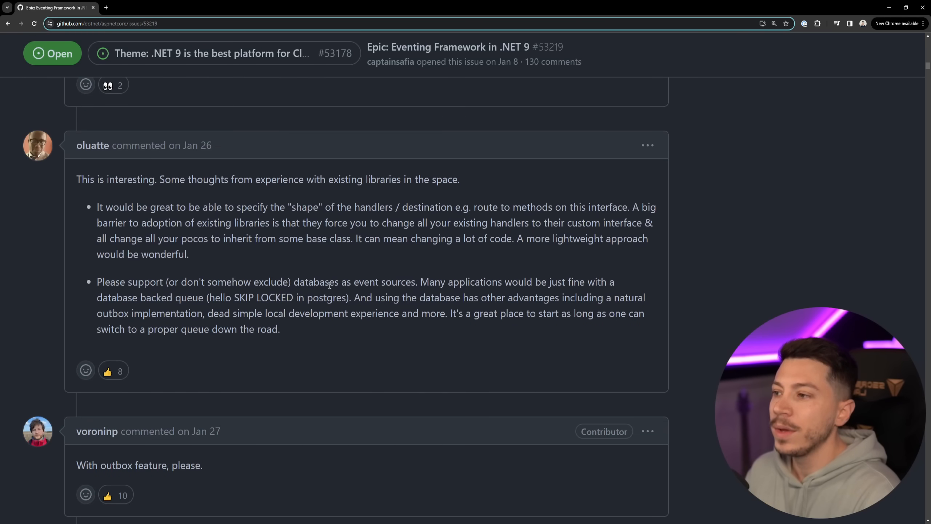
scroll("down", 3)
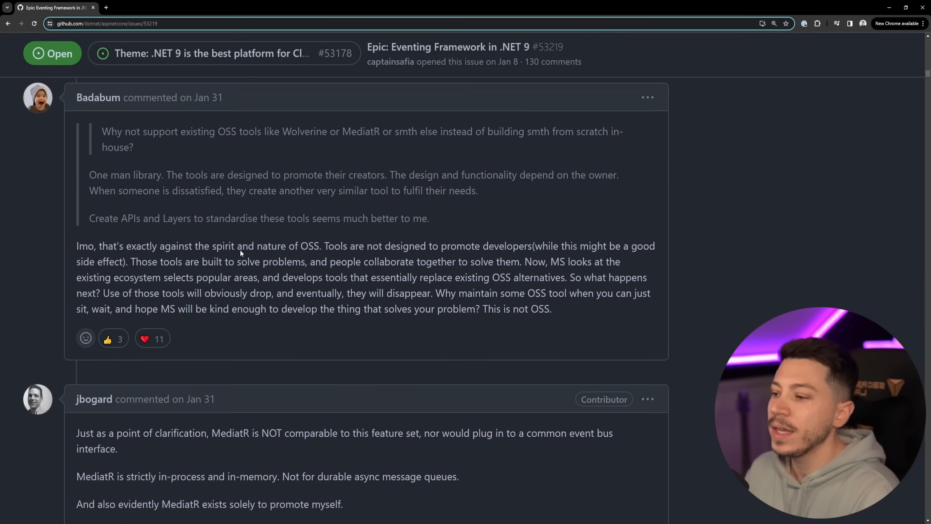
scroll("down", 3)
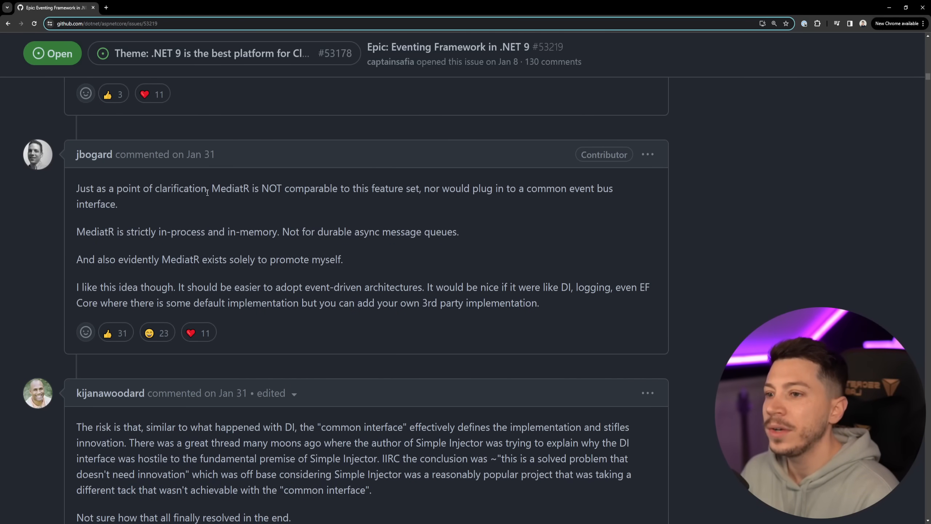
mouse_move(139, 226)
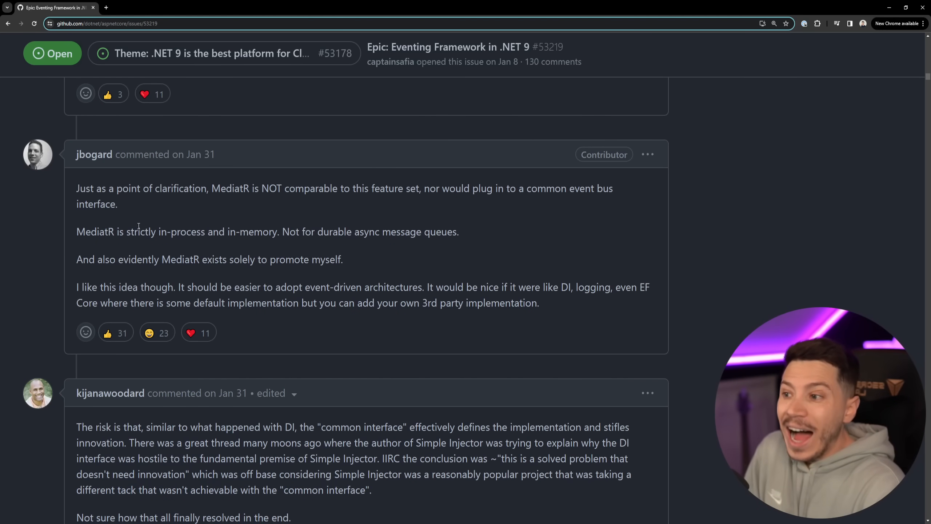
mouse_move(374, 257)
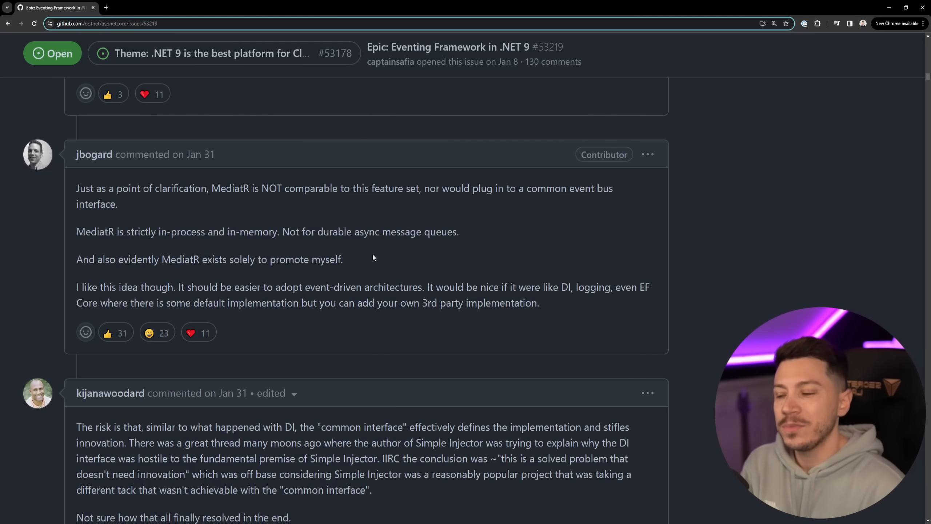
scroll("down", 3)
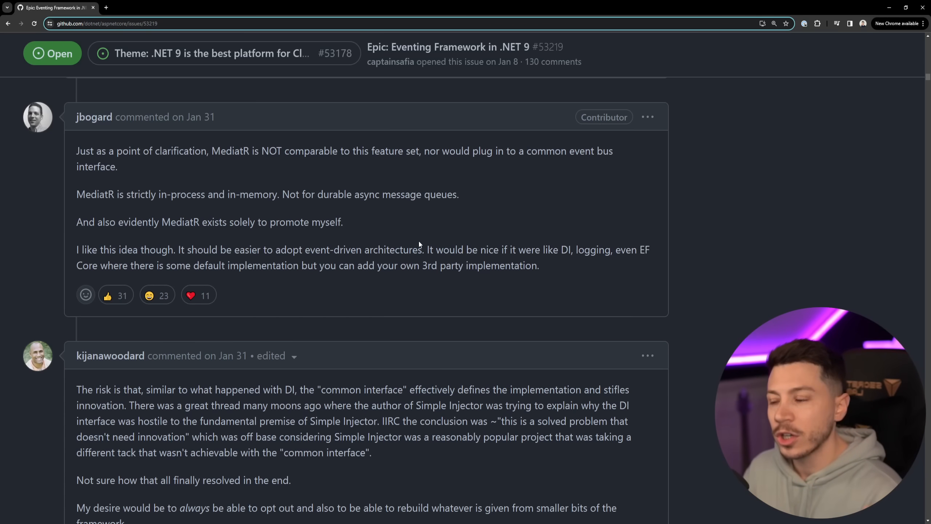
Move past the advert to davidfowl's Feb 1 reply describing a WebJobs v2-style CloudEvents framework
scroll("down", 3)
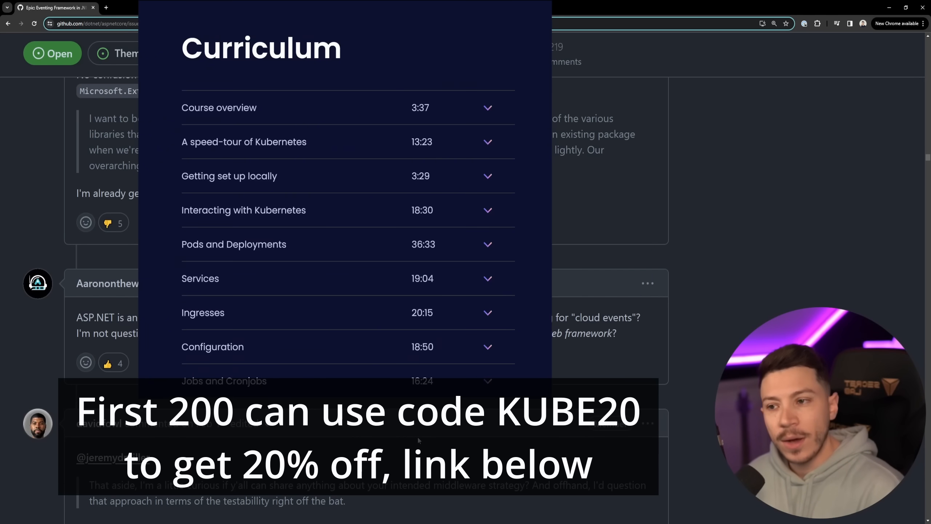
scroll("down", 3)
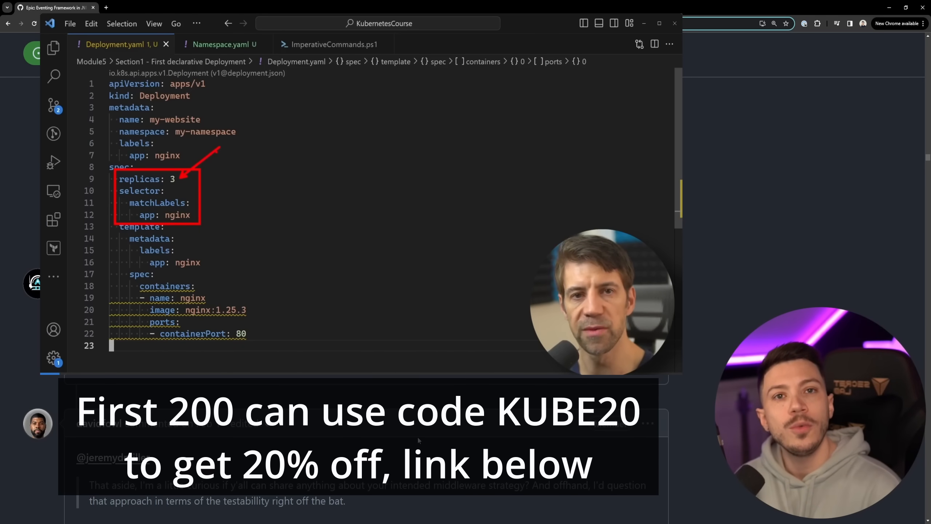
left_click(59, 8)
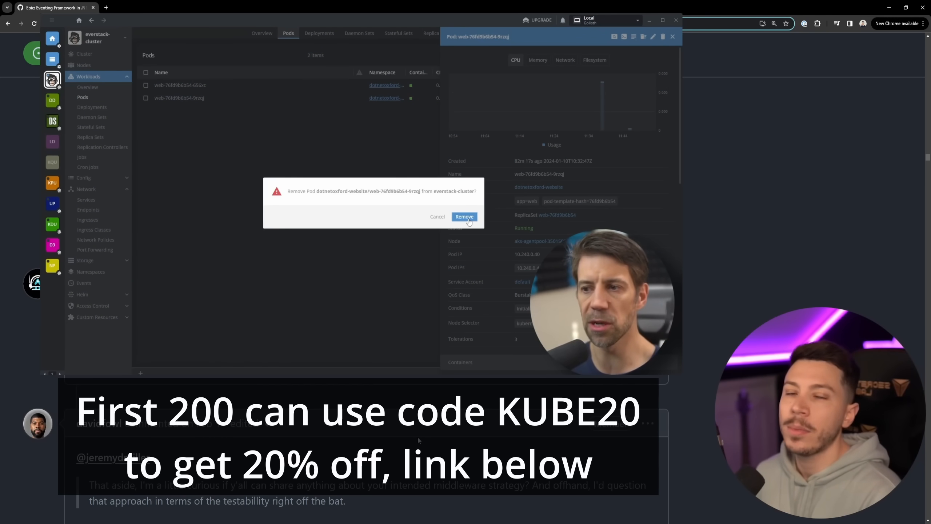
left_click(464, 216)
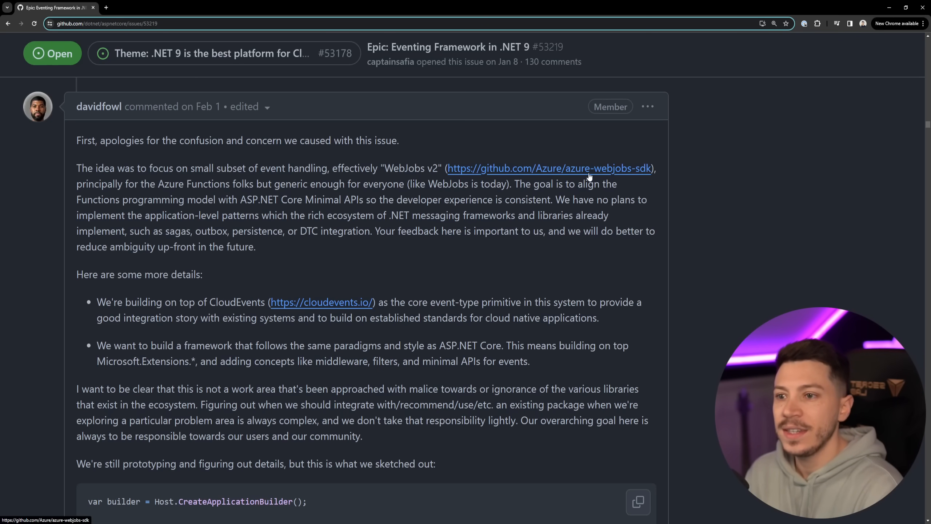
Skim the azure-webjobs-sdk repository README, then return to davidfowl's sketched sample code
left_click(581, 168)
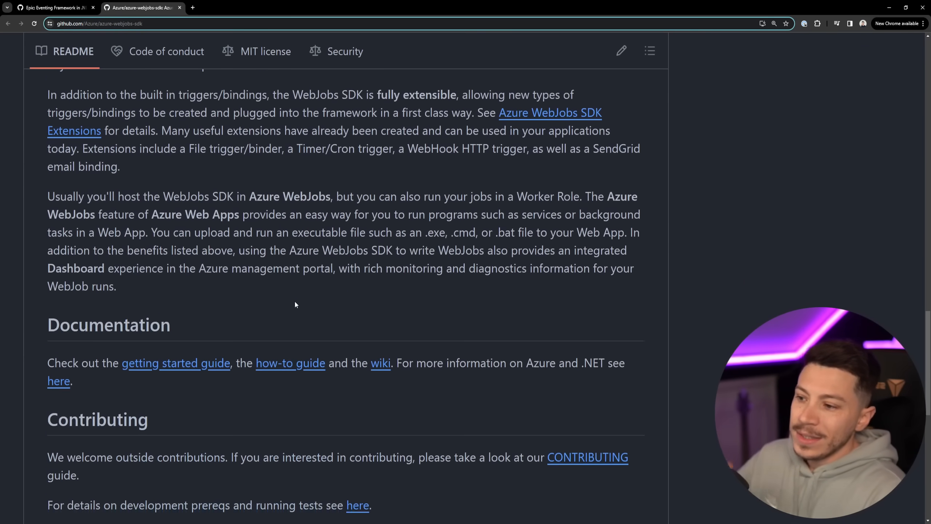
scroll("down", 3)
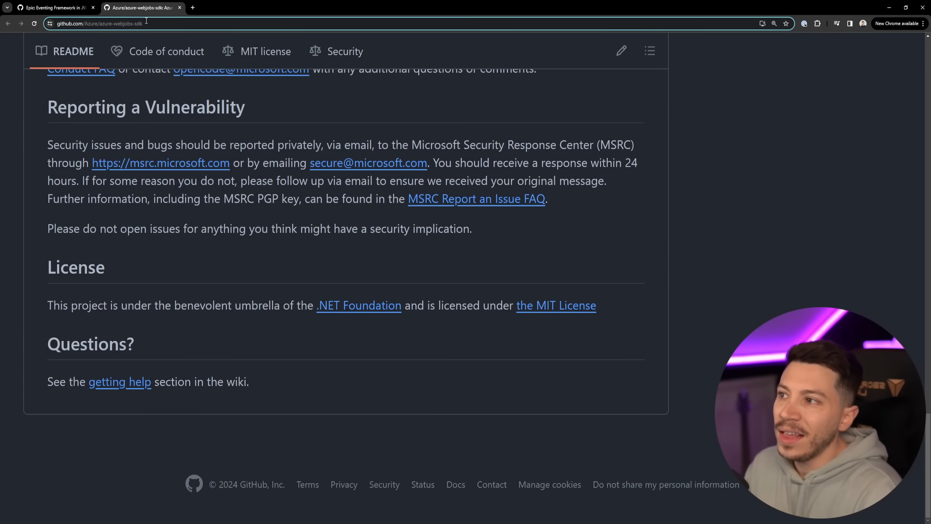
left_click(54, 7)
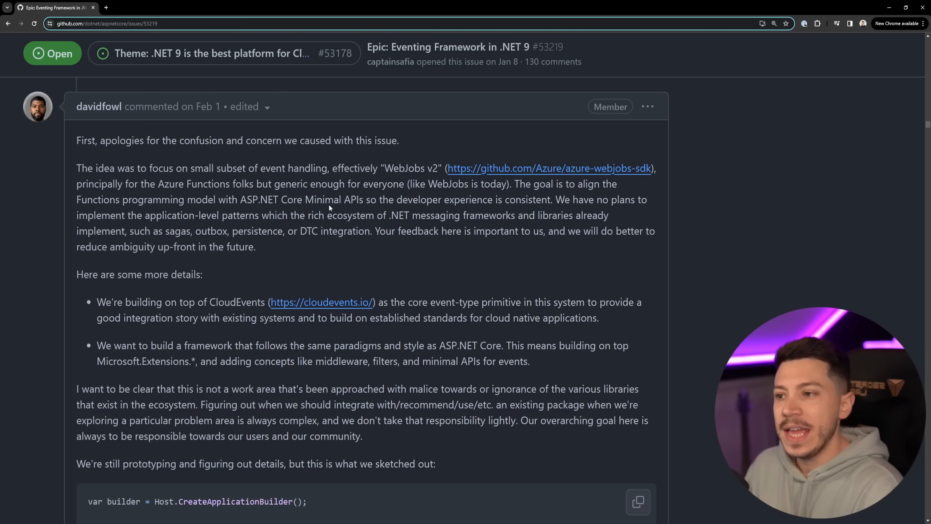
scroll("down", 3)
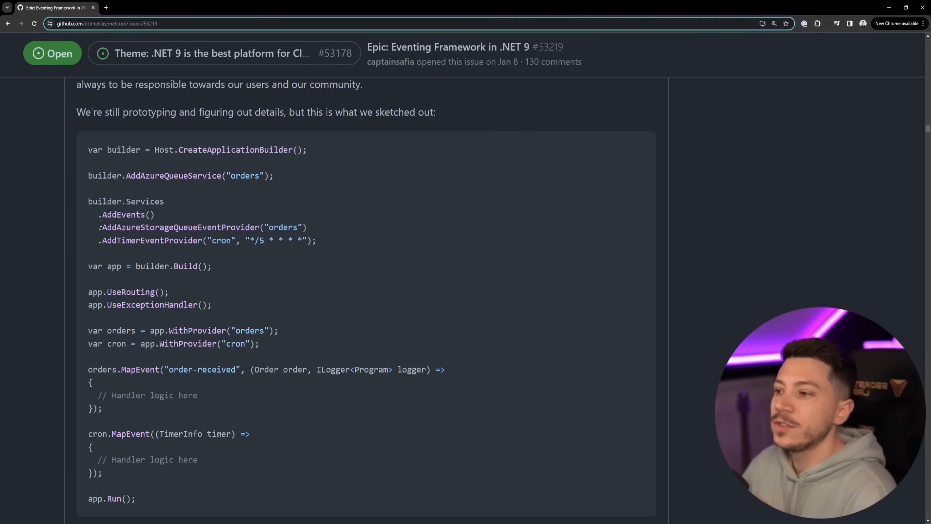
Highlight 'orders' and the MapEvent handler line, then return to the reply's start
scroll("down", 3)
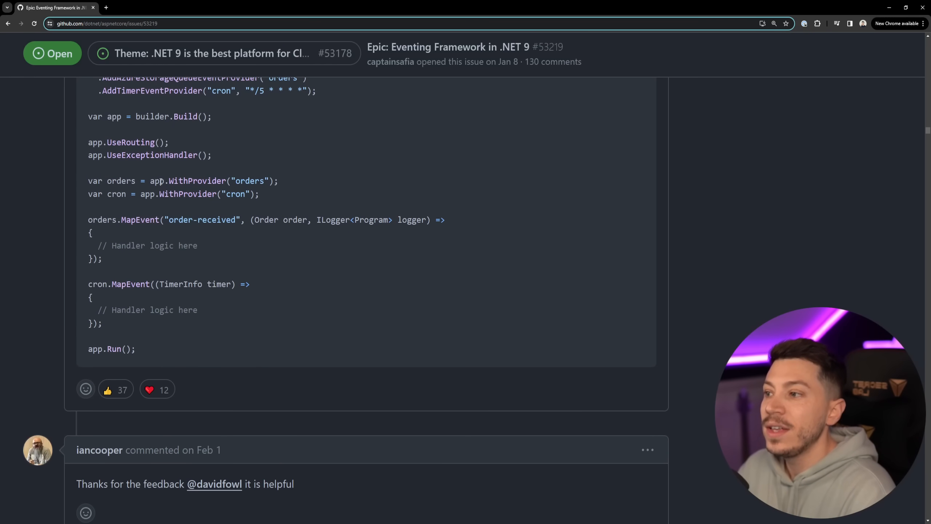
double_click(156, 181)
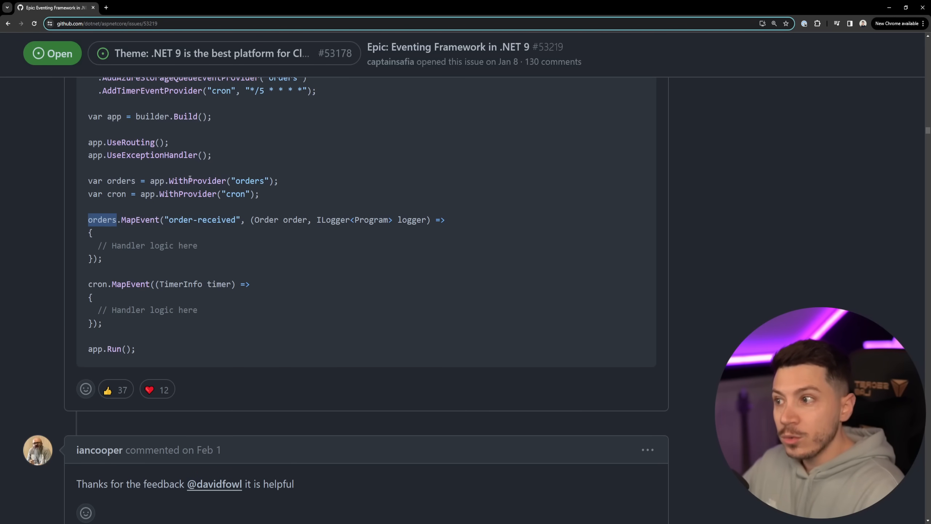
double_click(197, 181)
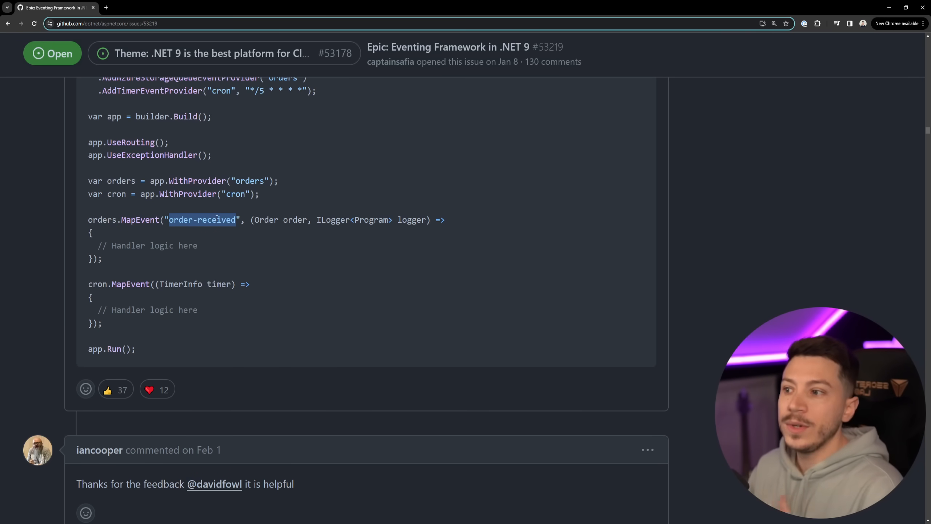
mouse_move(197, 215)
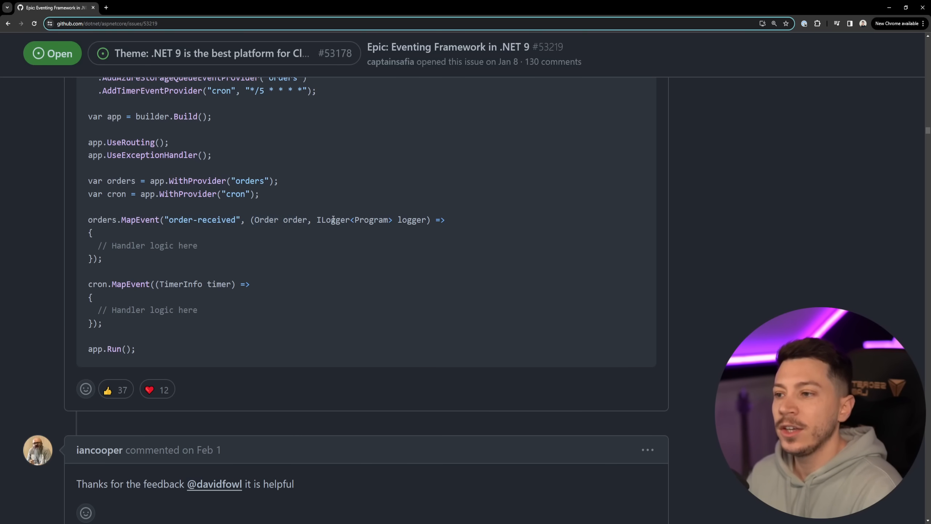
left_click_drag(89, 231, 103, 259)
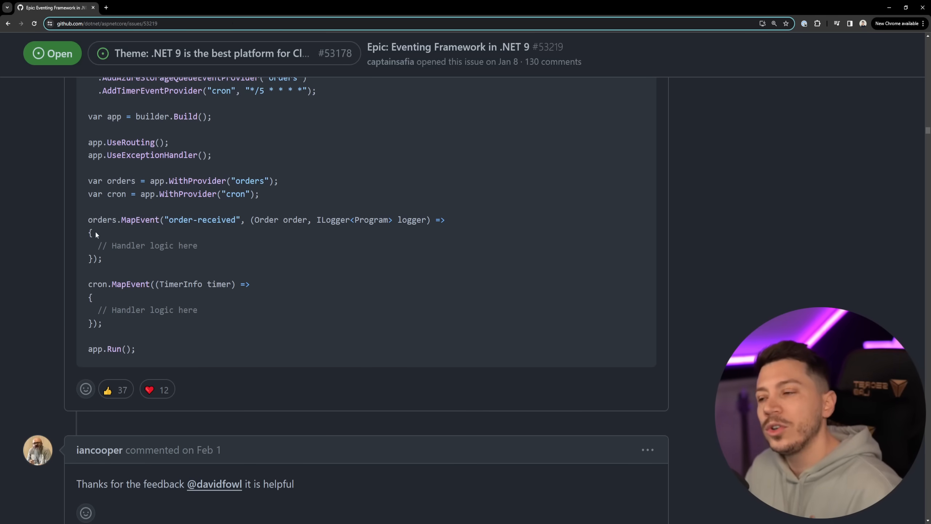
mouse_move(230, 230)
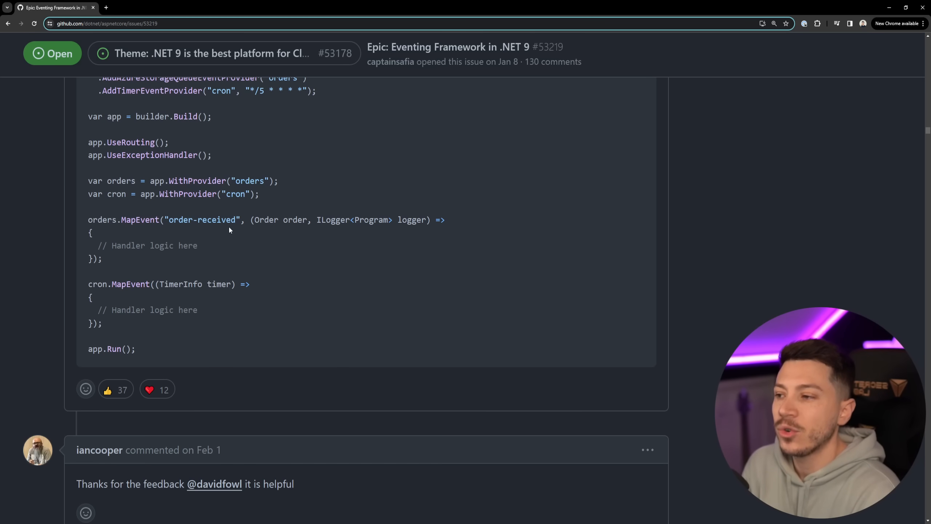
scroll("up", 3)
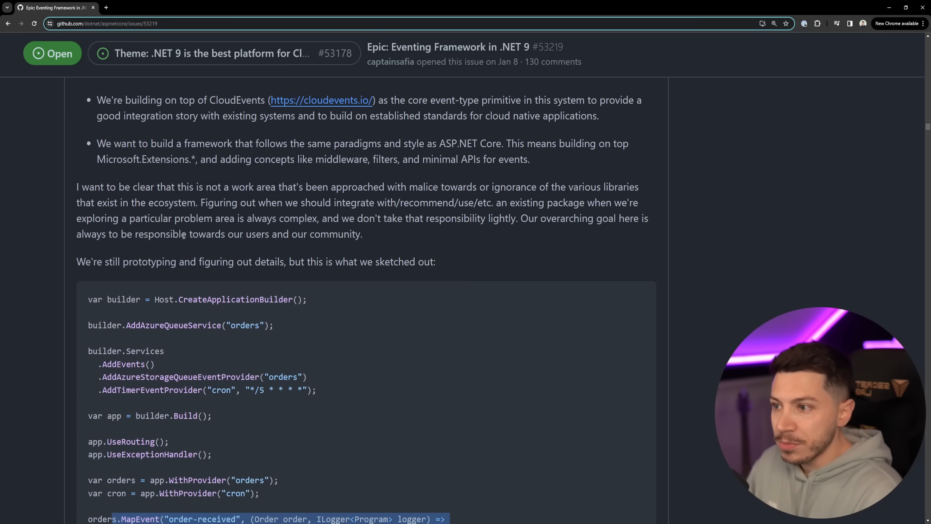
scroll("up", 3)
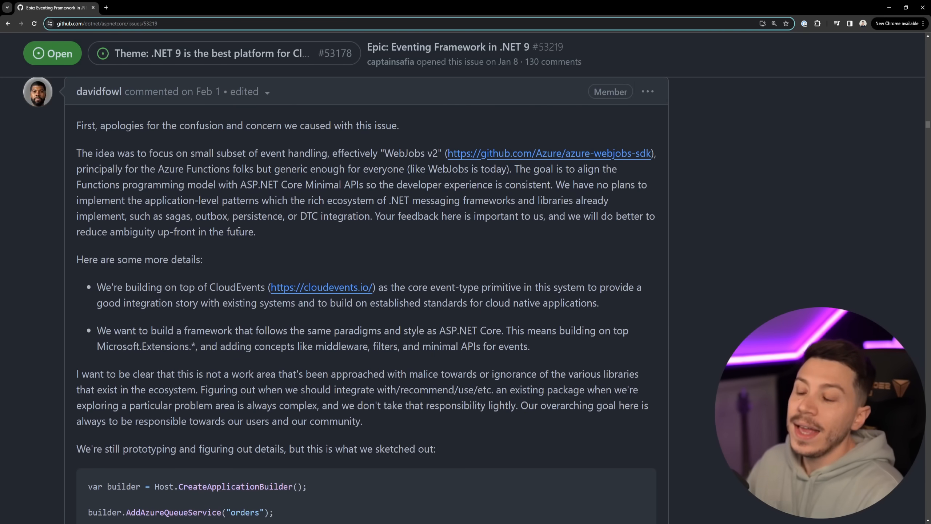
mouse_move(294, 290)
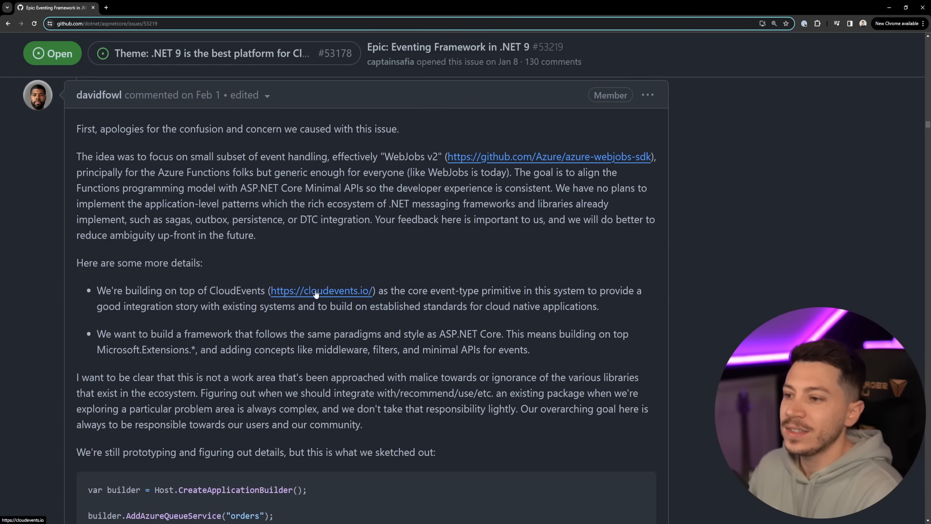
Visit the cloudevents.io website and return to the issue thread
left_click(322, 290)
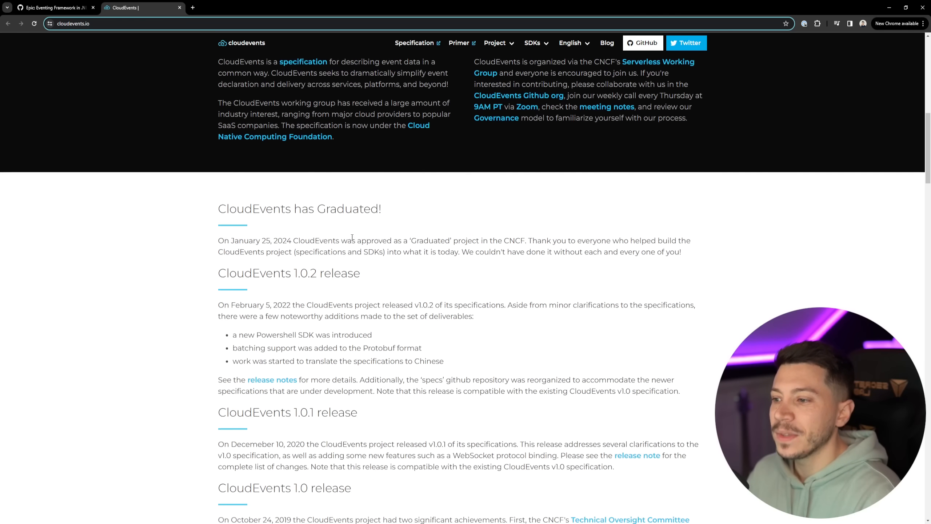
scroll("up", 3)
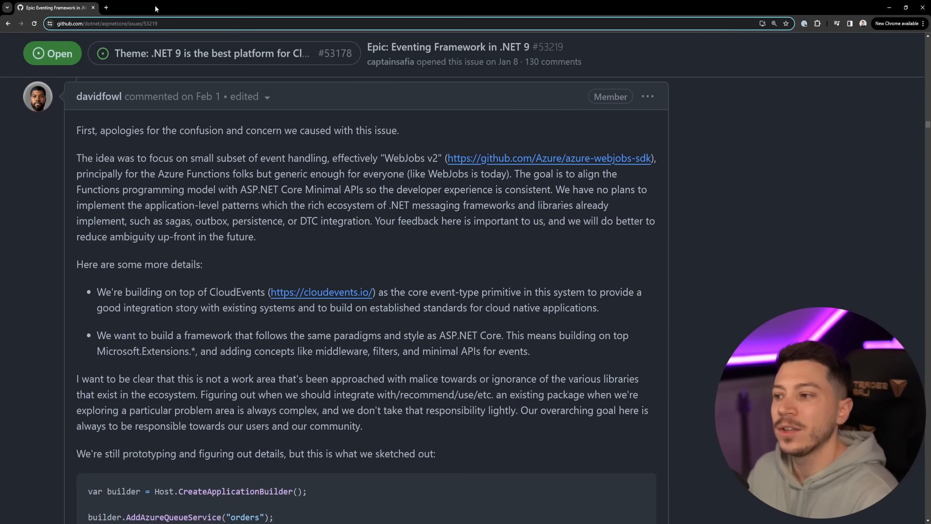
scroll("down", 3)
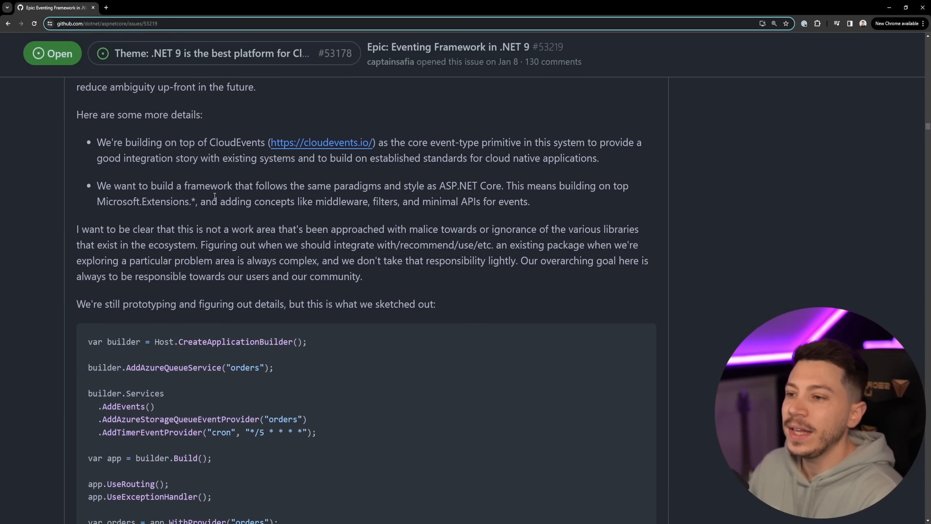
scroll("down", 3)
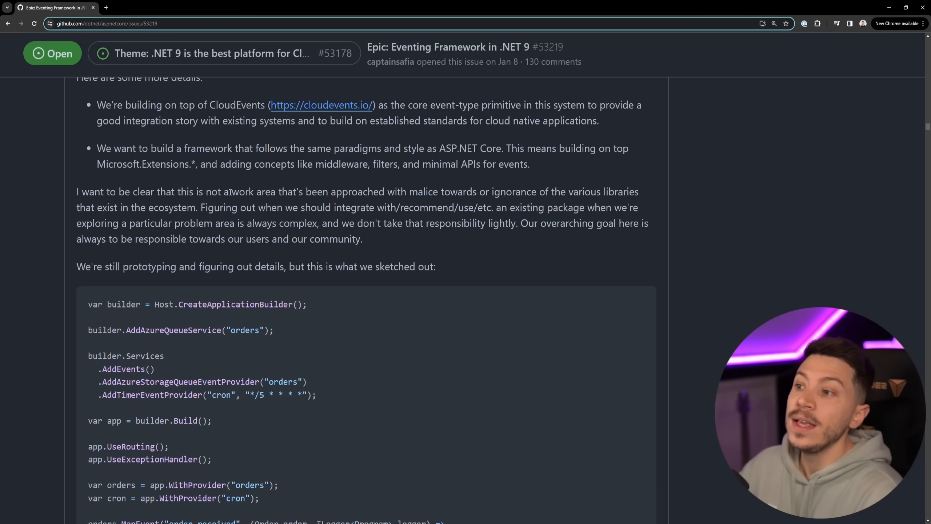
Reach davidfowl's diagram comparing the Event Provider pipeline with the IServer HTTP pipeline
scroll("down", 3)
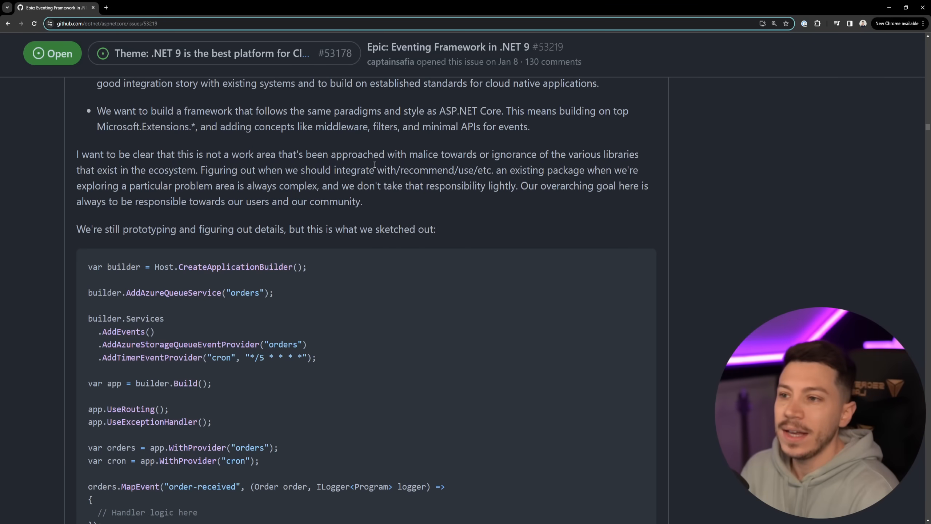
scroll("down", 3)
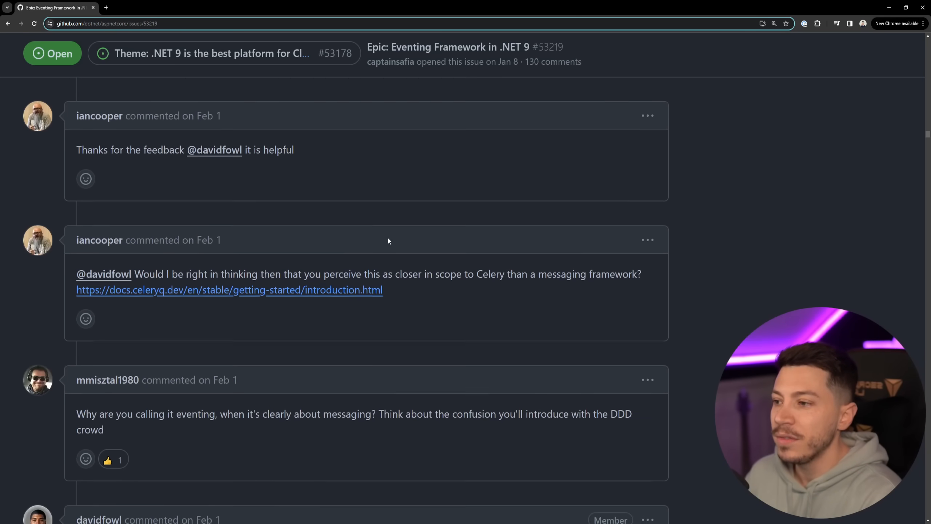
scroll("down", 3)
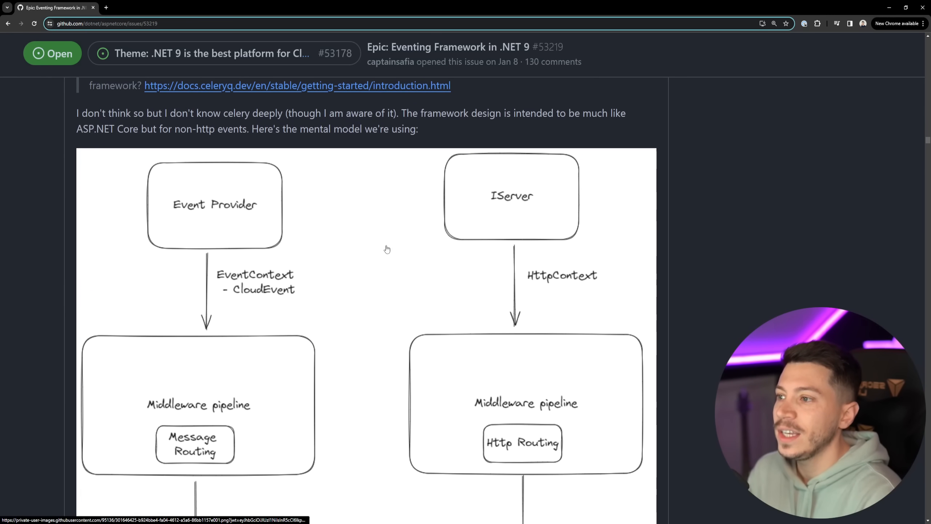
scroll("down", 3)
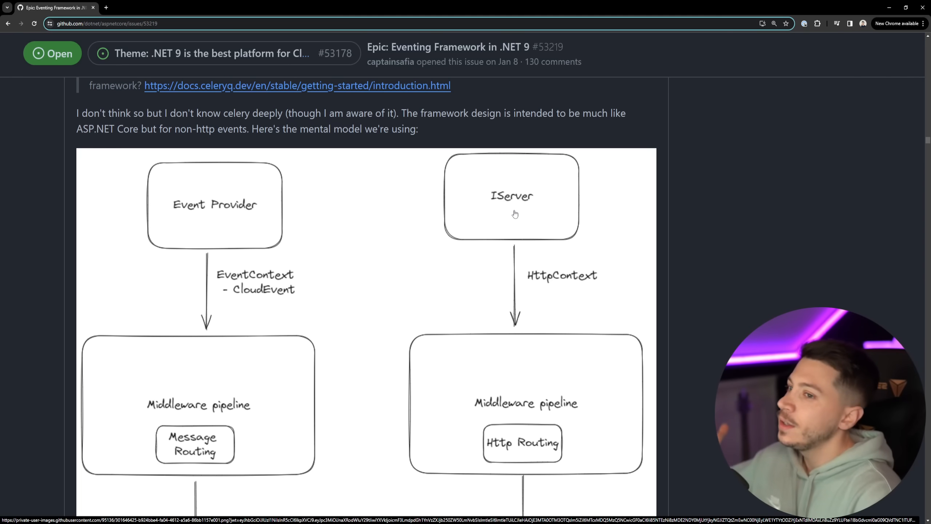
scroll("down", 3)
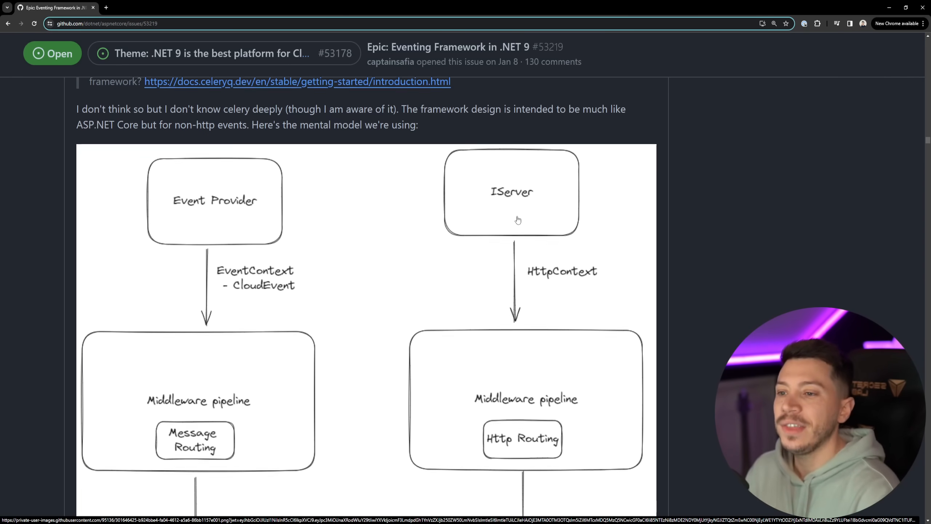
scroll("down", 3)
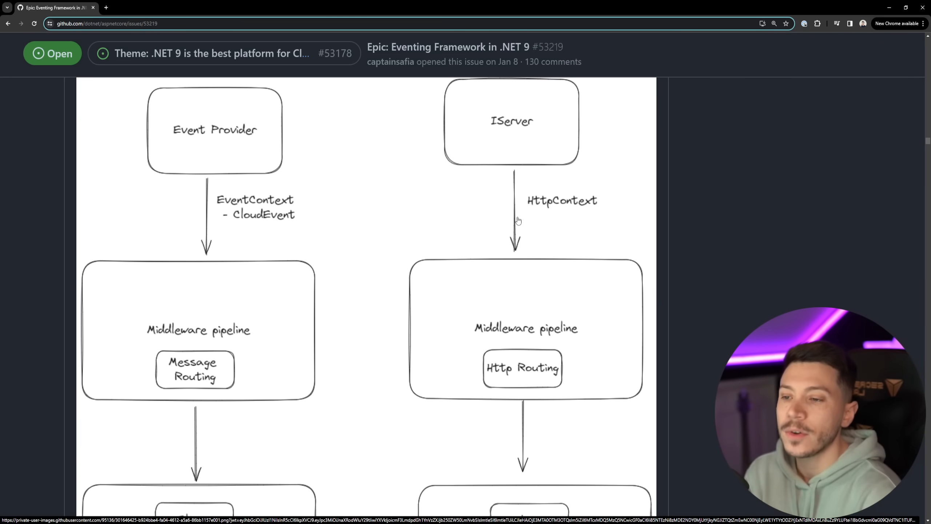
scroll("down", 3)
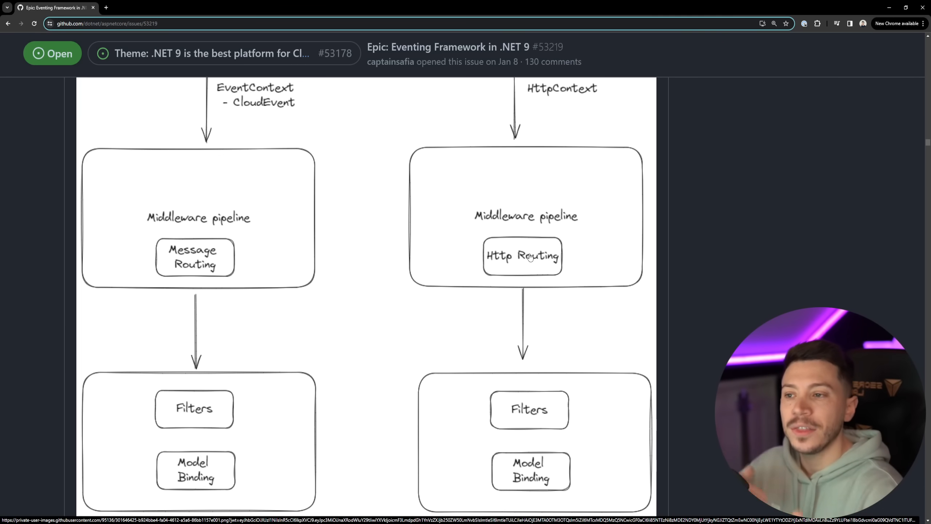
mouse_move(513, 256)
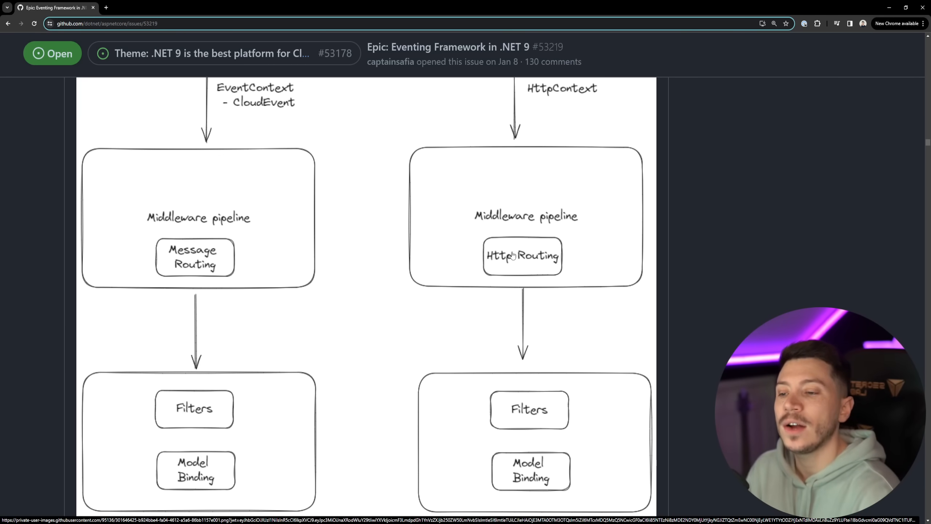
scroll("down", 3)
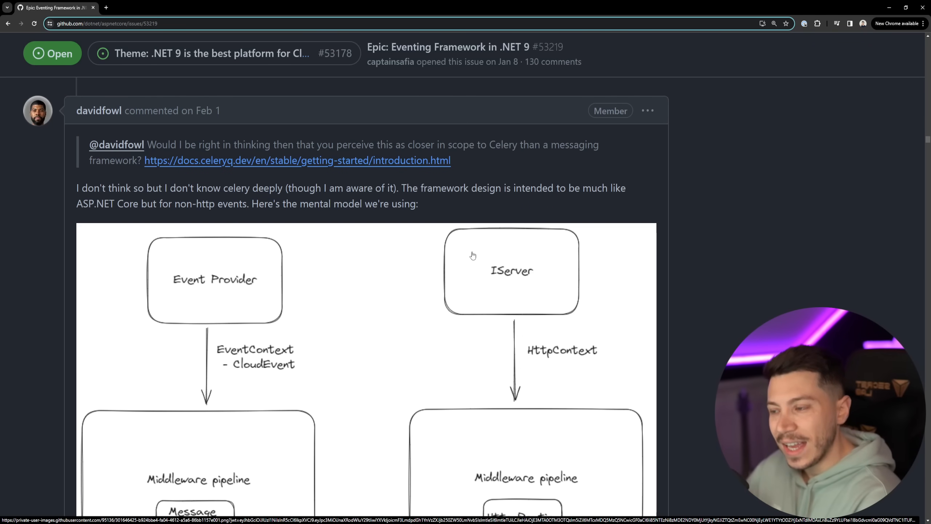
scroll("down", 3)
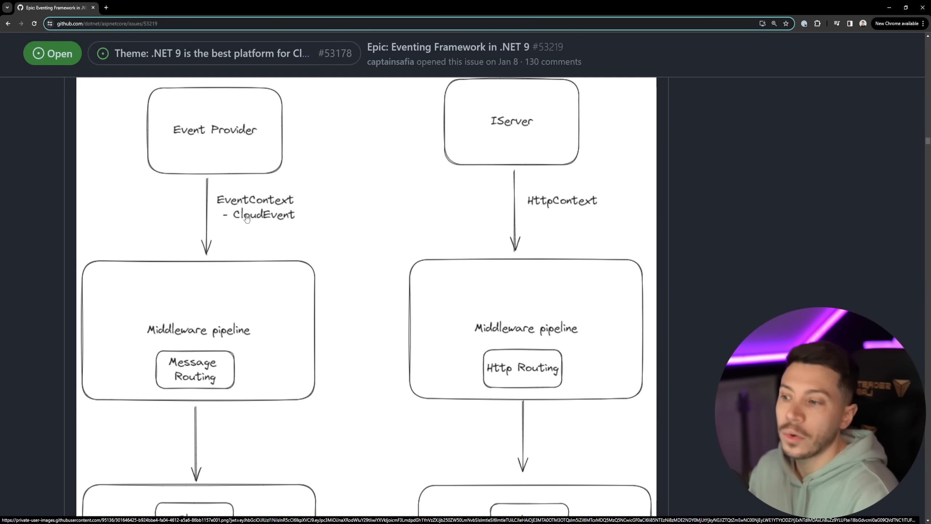
scroll("down", 3)
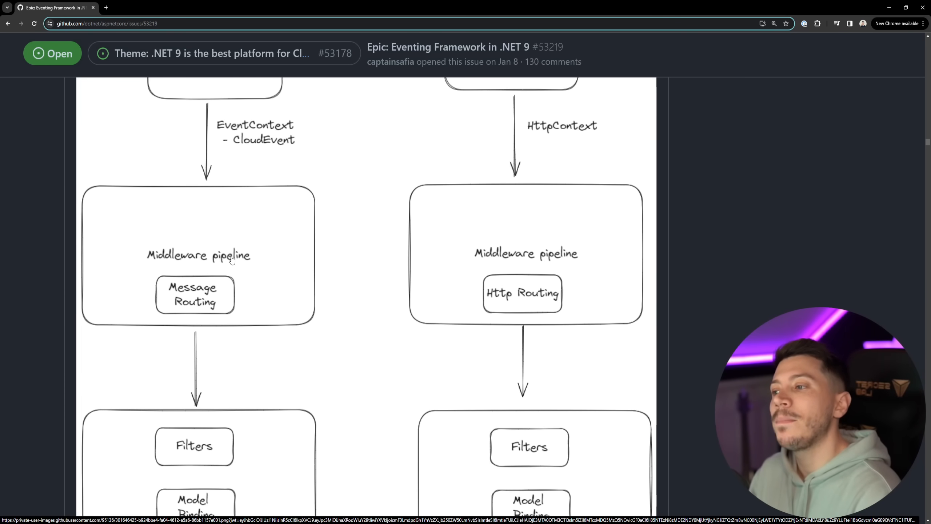
scroll("down", 3)
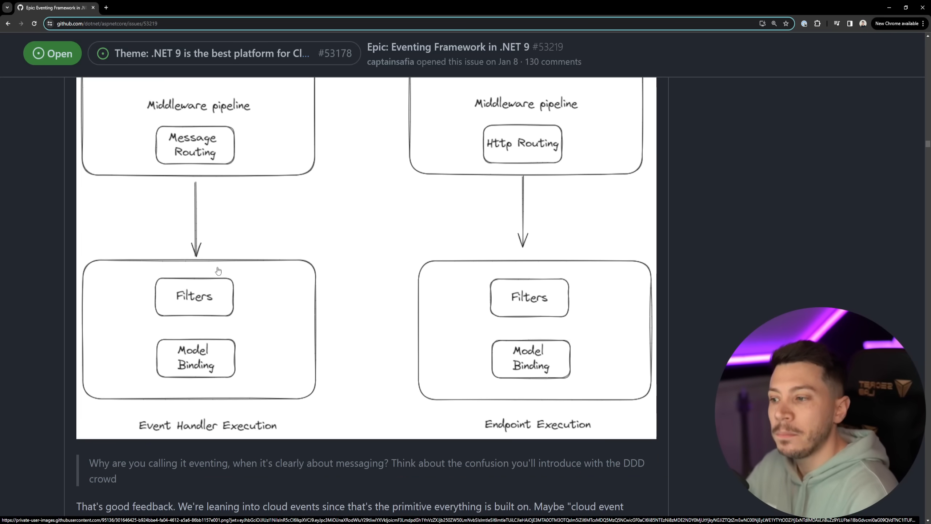
scroll("down", 3)
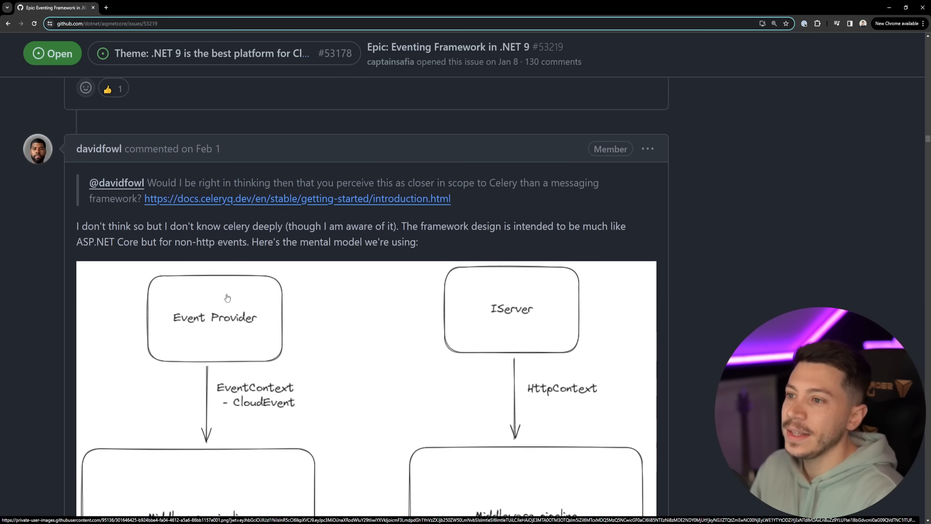
Select 'EventProvider', then reach jeremydmiller's comment on middleware and testability
scroll("down", 3)
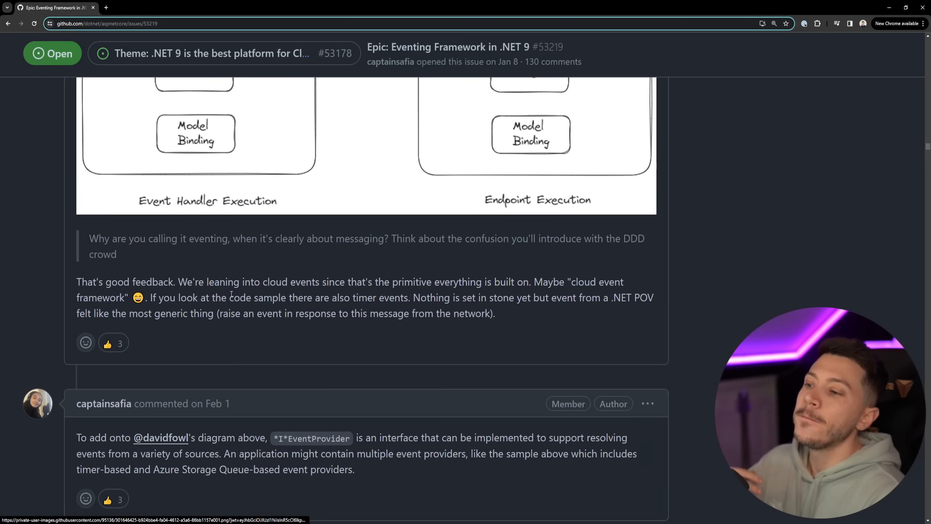
scroll("down", 3)
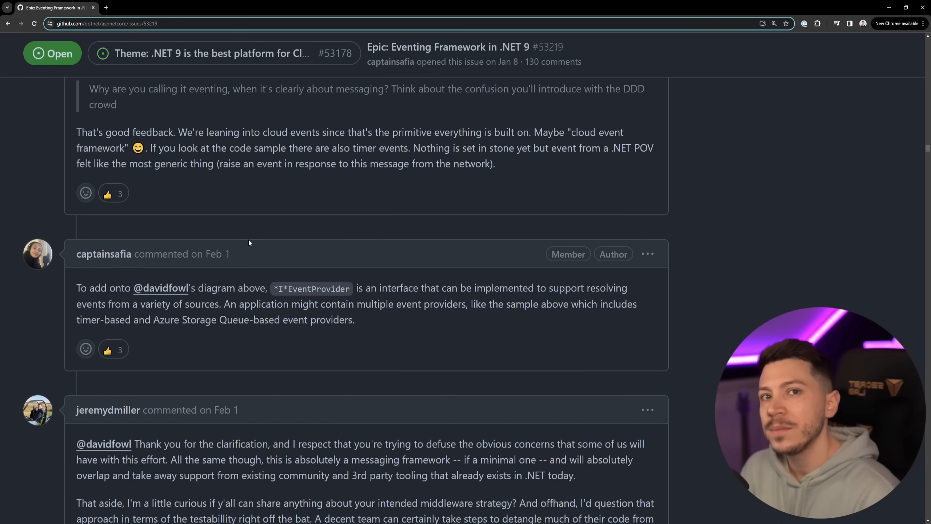
scroll("down", 3)
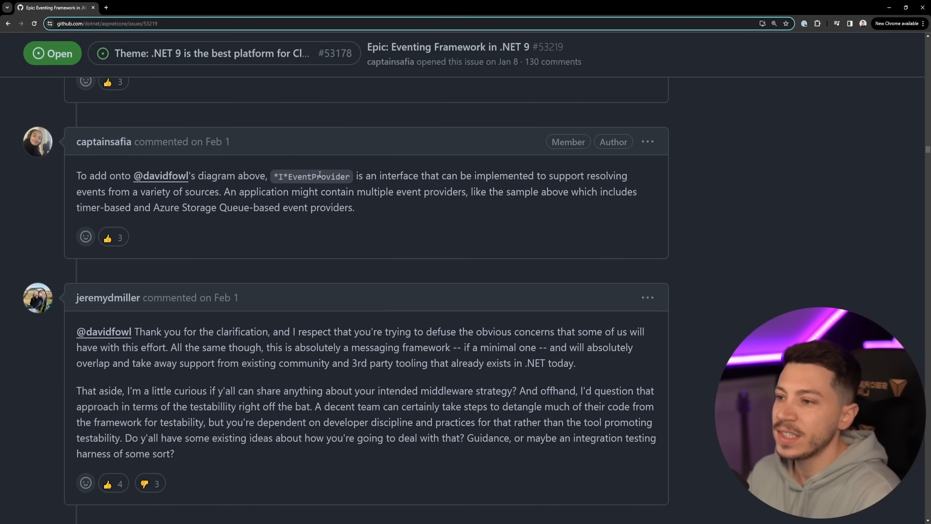
double_click(318, 176)
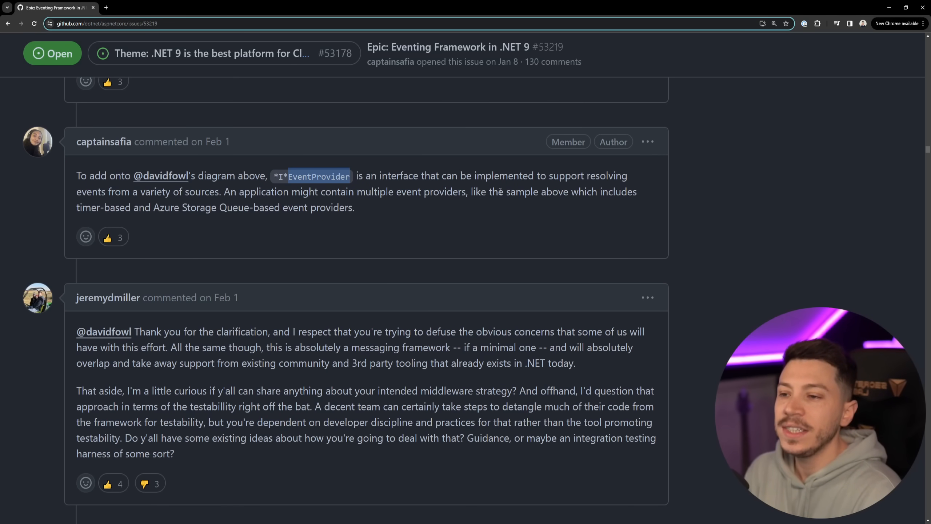
mouse_move(505, 198)
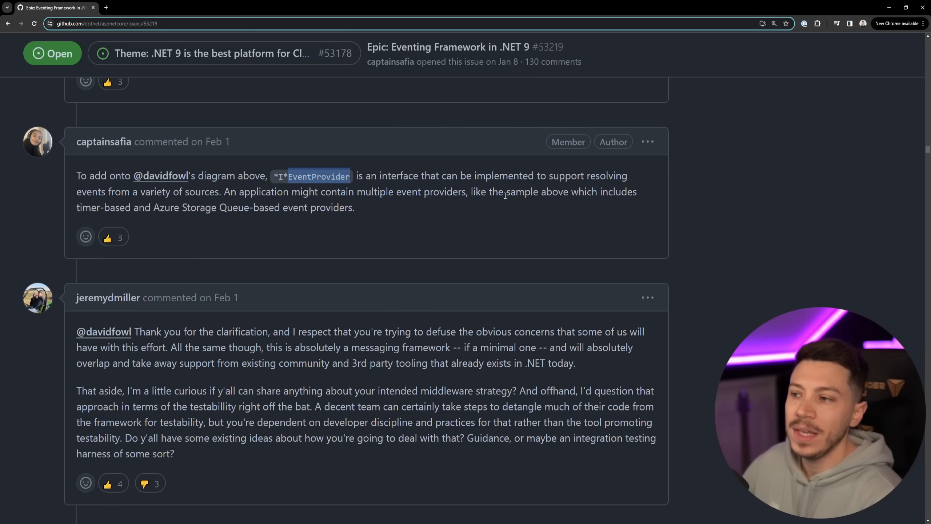
scroll("down", 3)
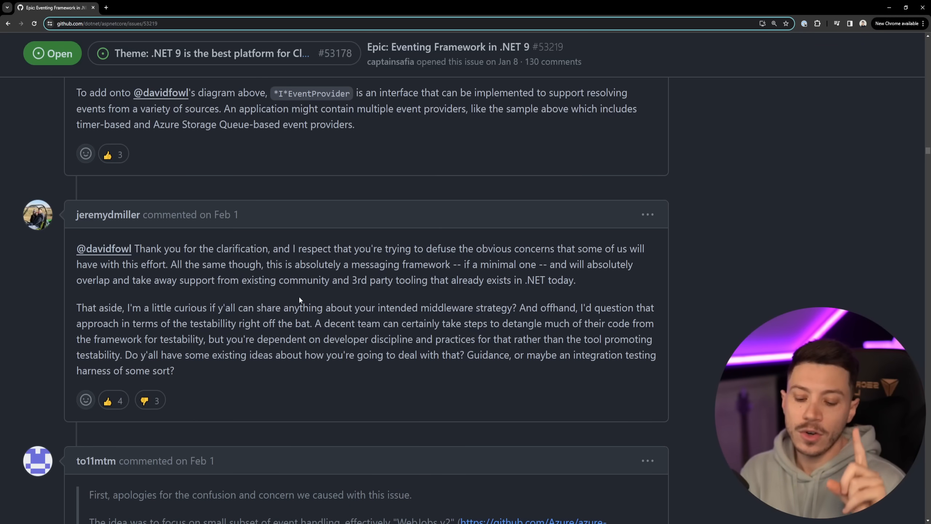
mouse_move(353, 225)
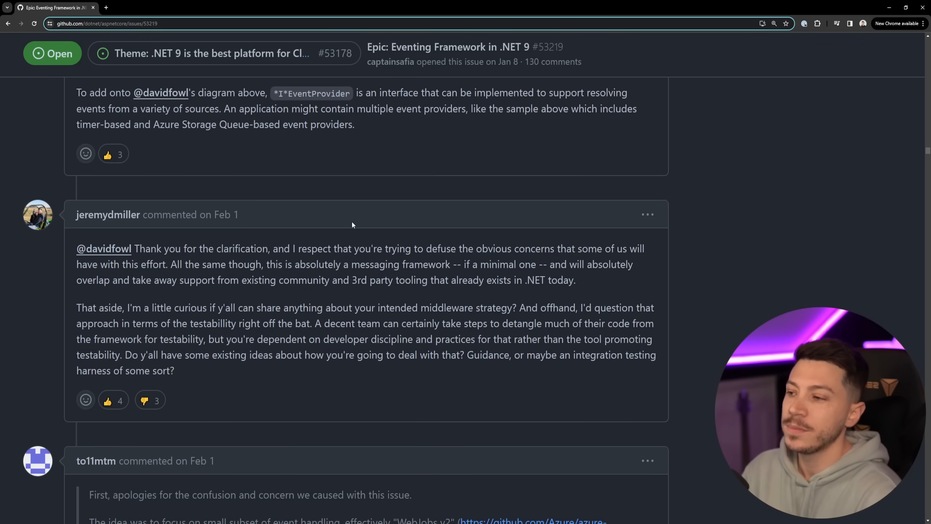
mouse_move(108, 214)
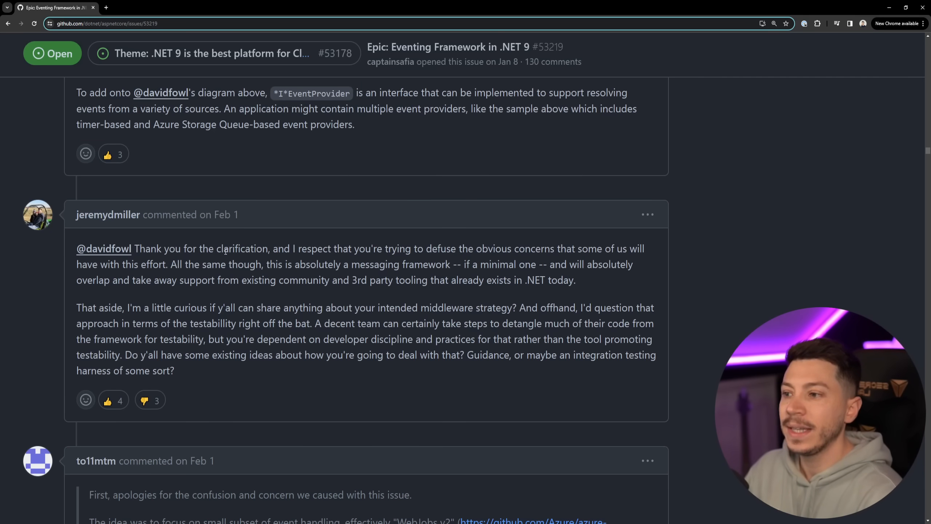
Search the page for the commenter and jump to their earliest match
key("Ctrl+f")
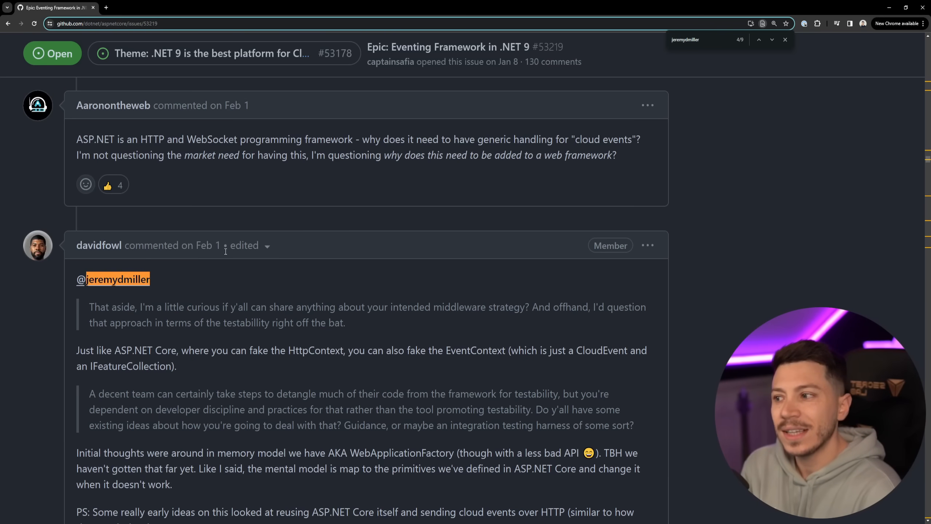
left_click(759, 39)
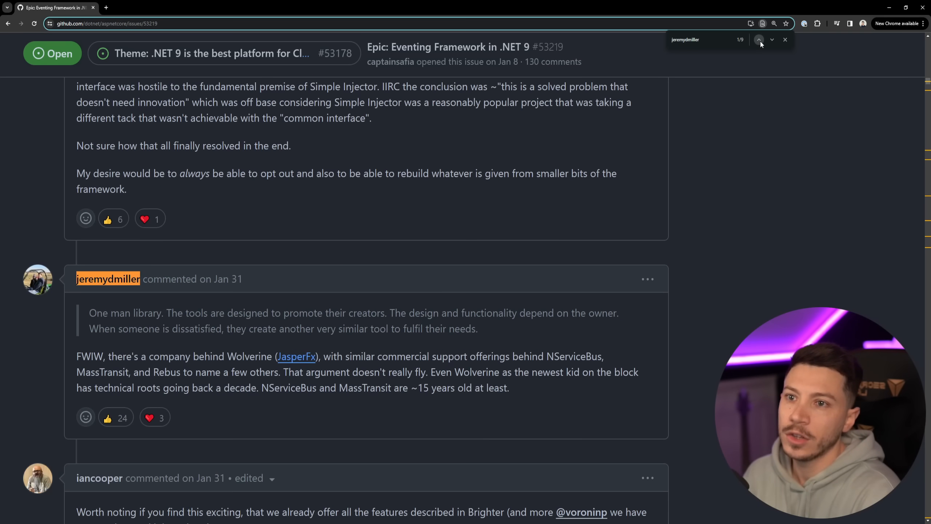
scroll("down", 3)
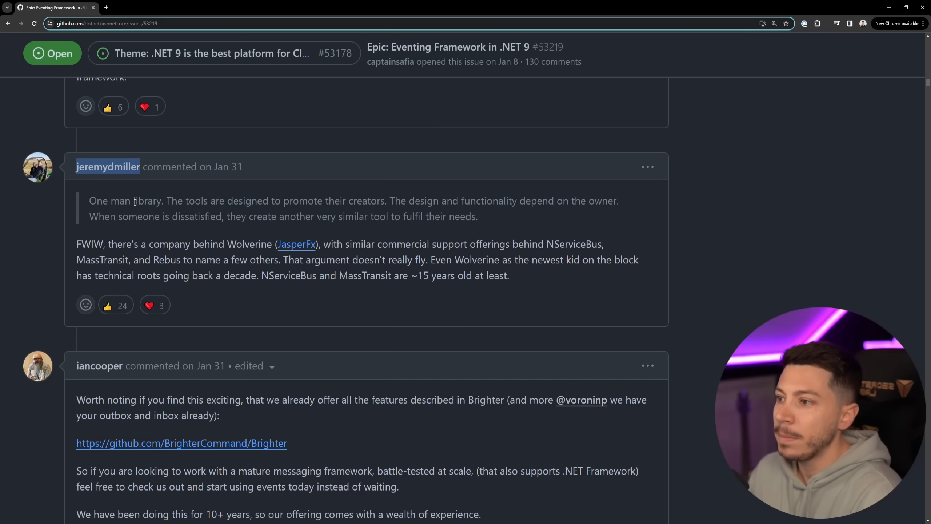
scroll("down", 3)
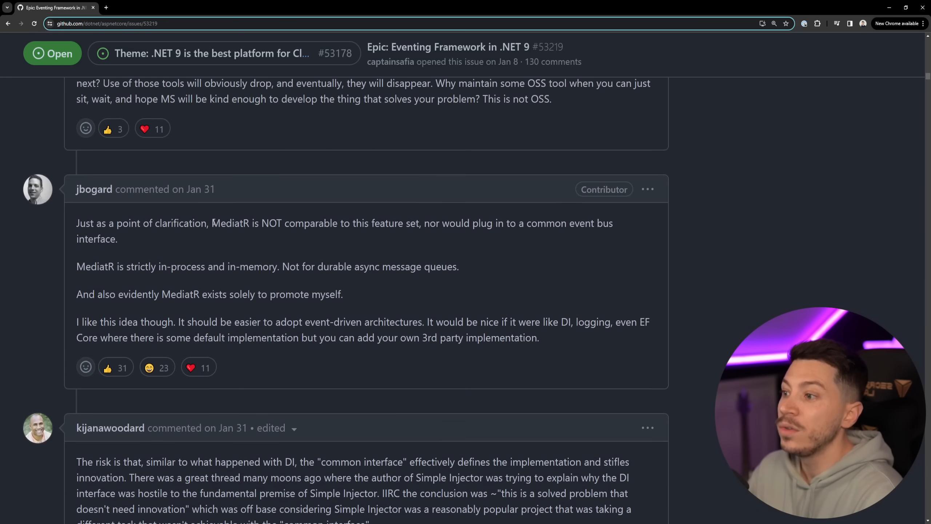
type("one")
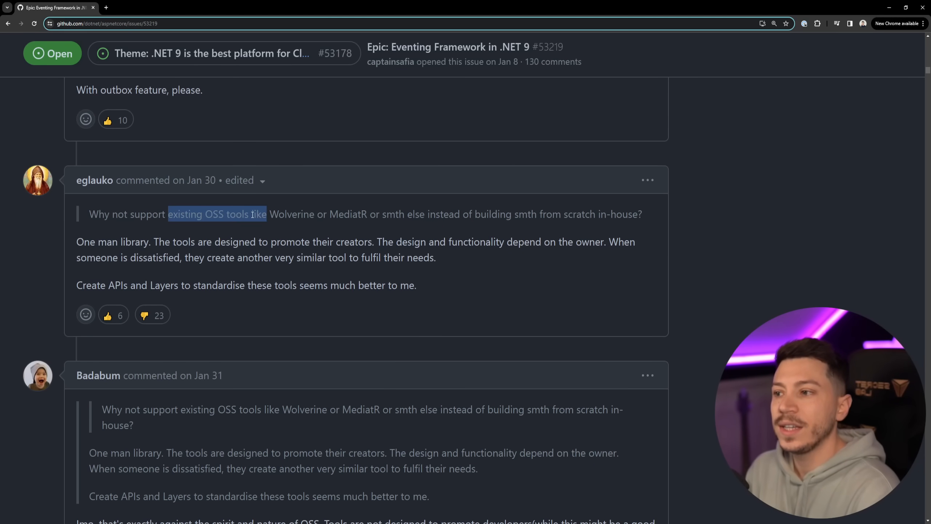
left_click_drag(266, 214, 367, 214)
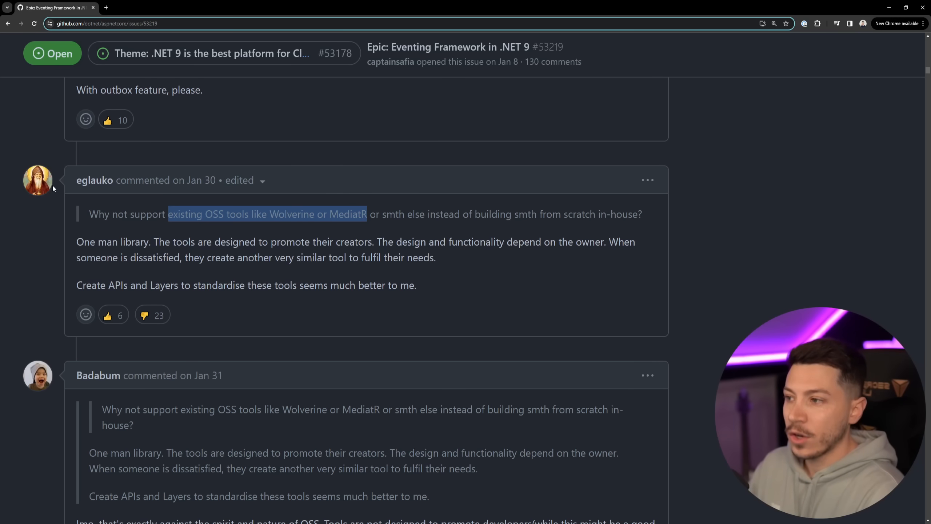
scroll("down", 3)
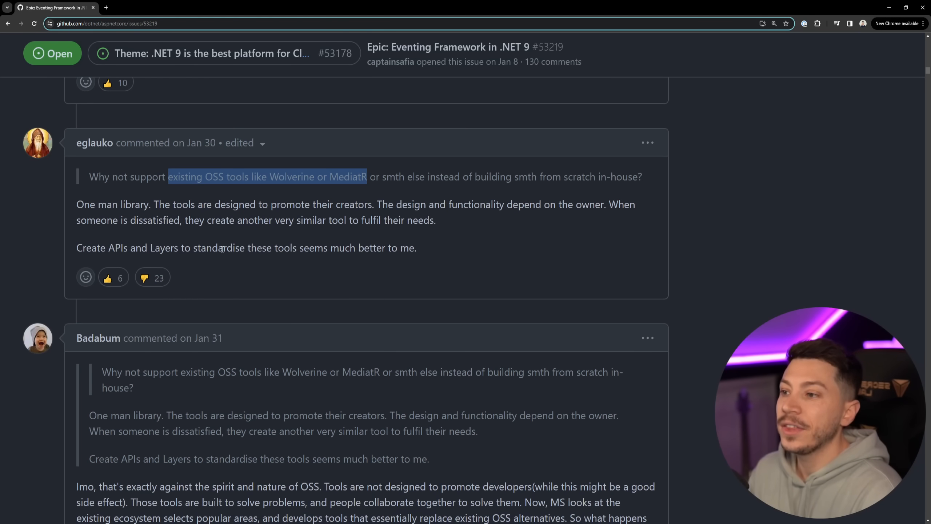
mouse_move(292, 256)
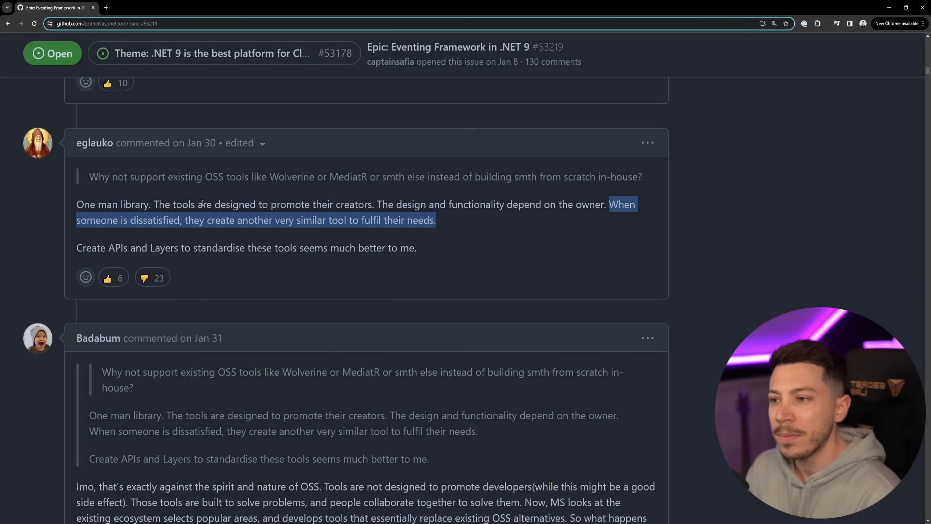
left_click(406, 220)
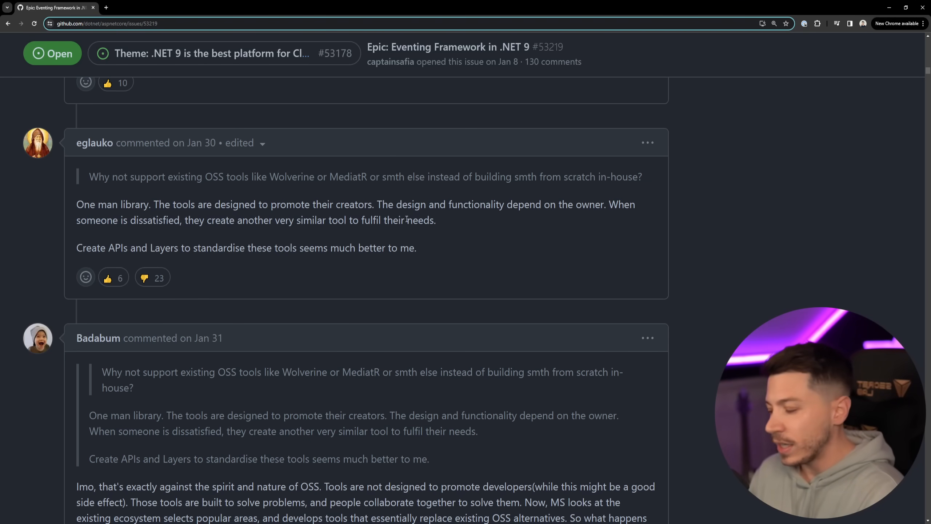
scroll("down", 3)
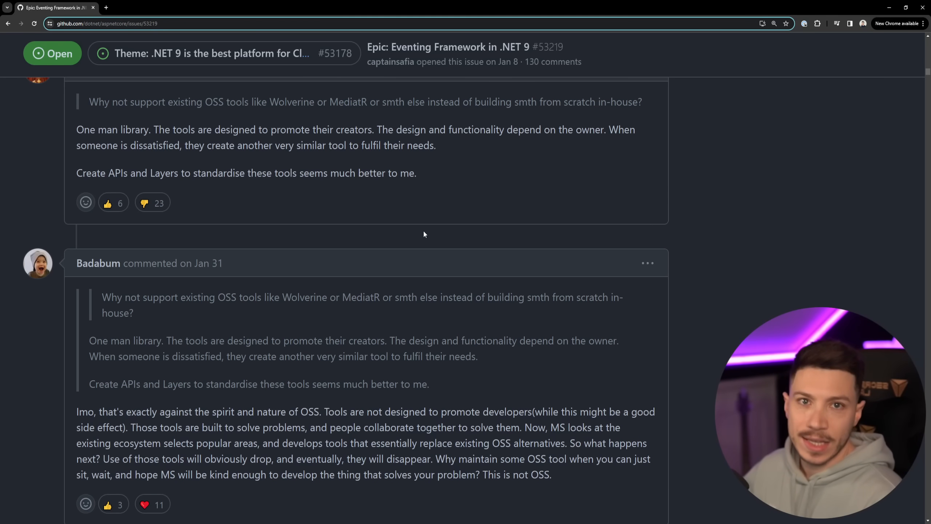
Select 'similar commercial support offerings' in jeremydmiller's Wolverine reply
scroll("down", 3)
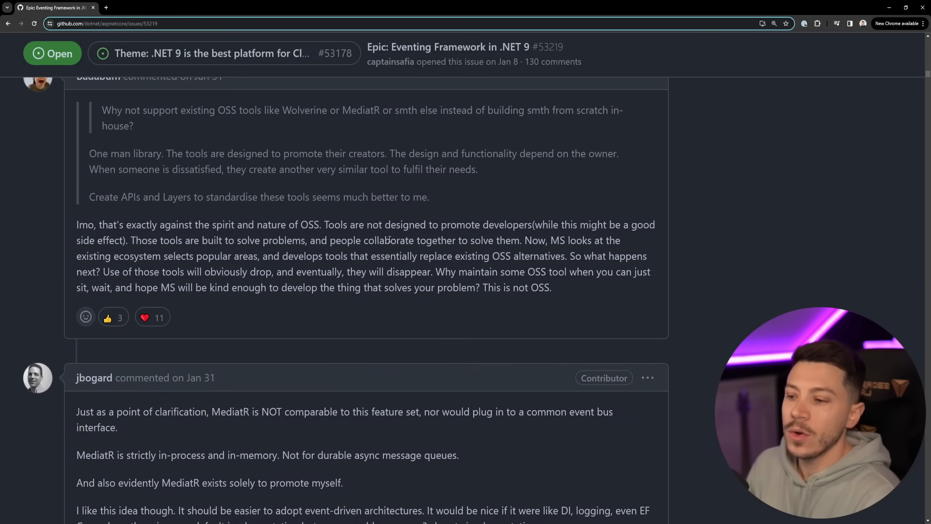
scroll("down", 3)
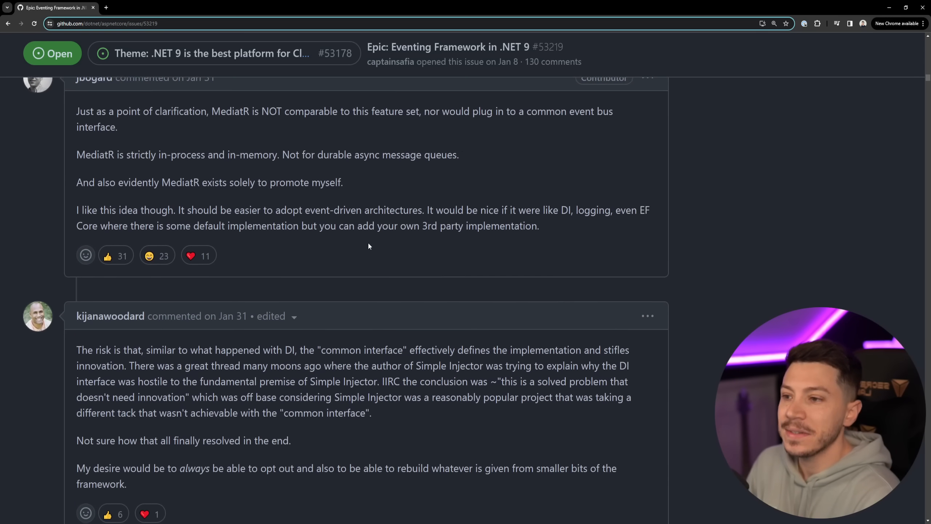
scroll("down", 3)
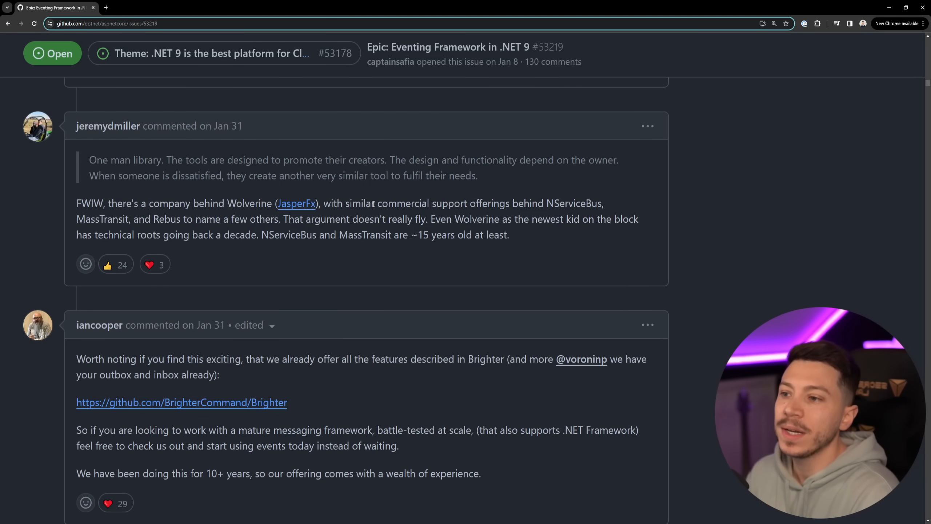
left_click_drag(346, 203, 509, 202)
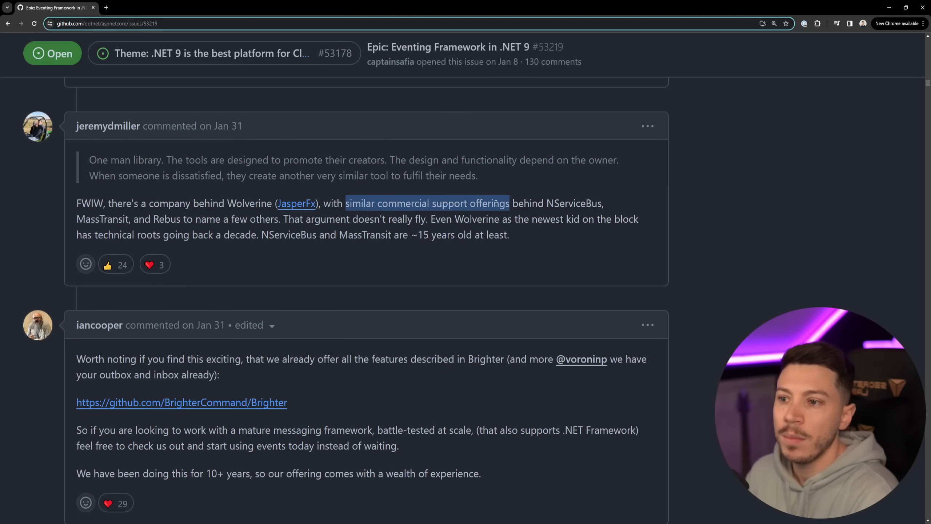
left_click_drag(510, 203, 601, 203)
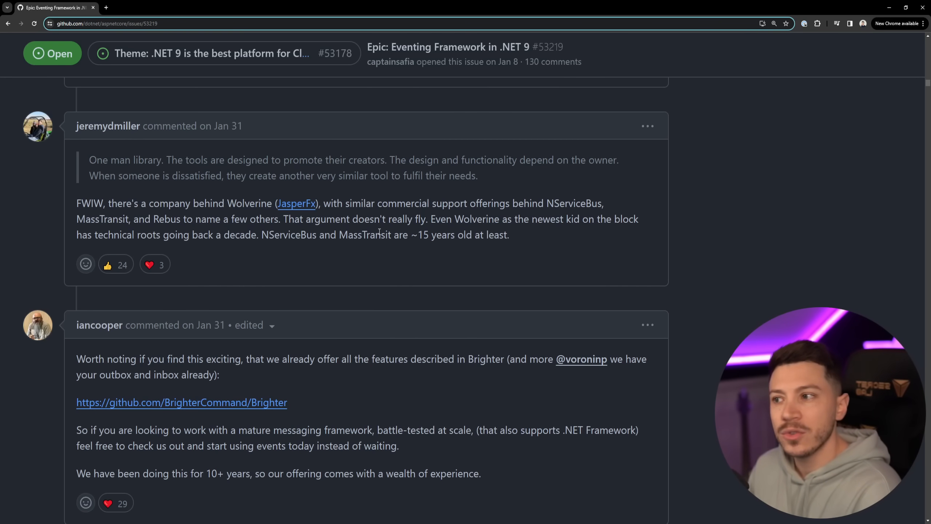
Read past jerriep's reply to iancooper's Feb 6 comment on Brighter's DI factory abstractions
scroll("down", 3)
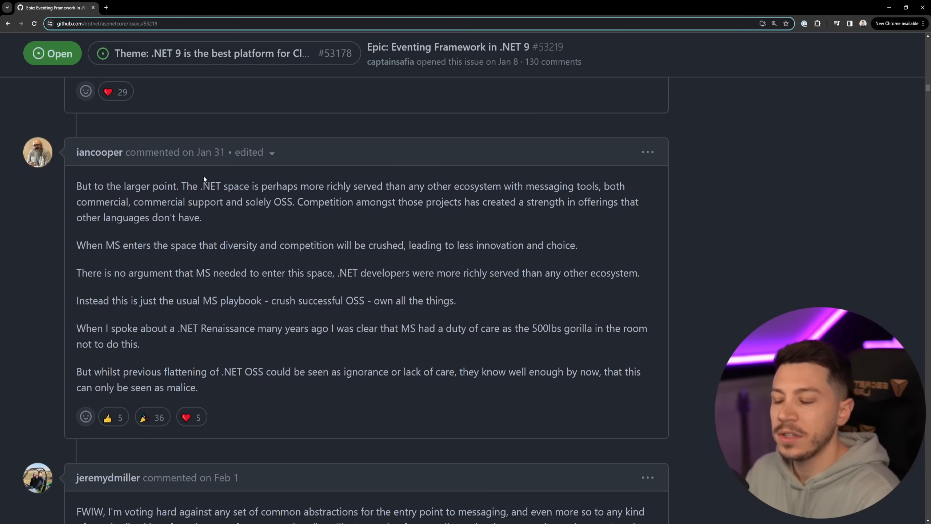
scroll("down", 3)
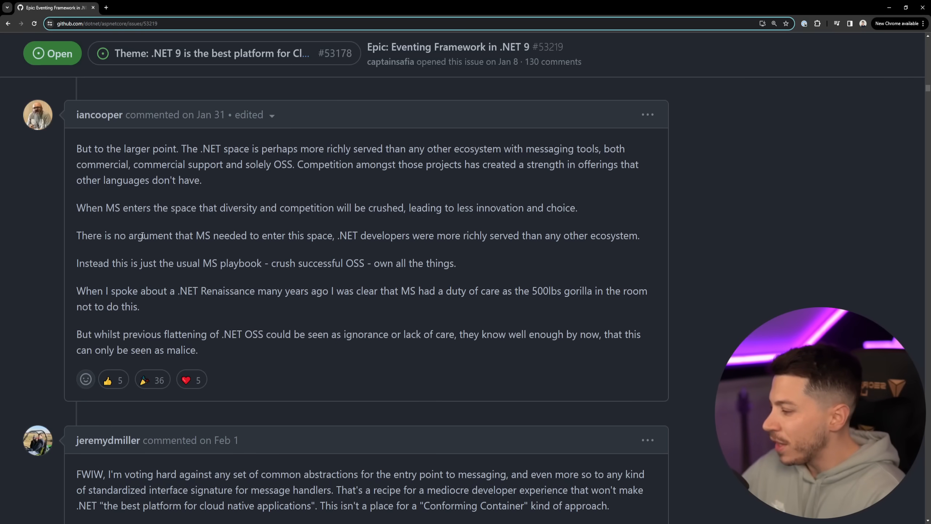
mouse_move(285, 356)
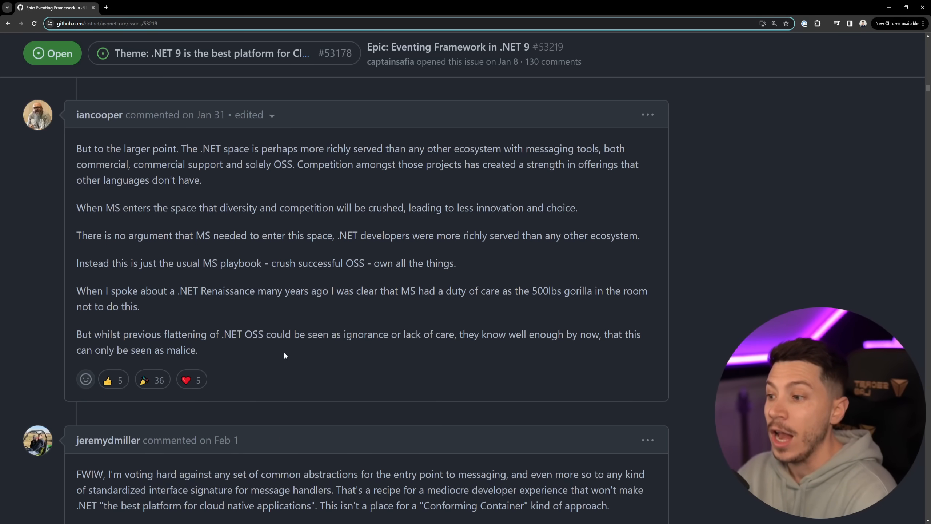
scroll("down", 3)
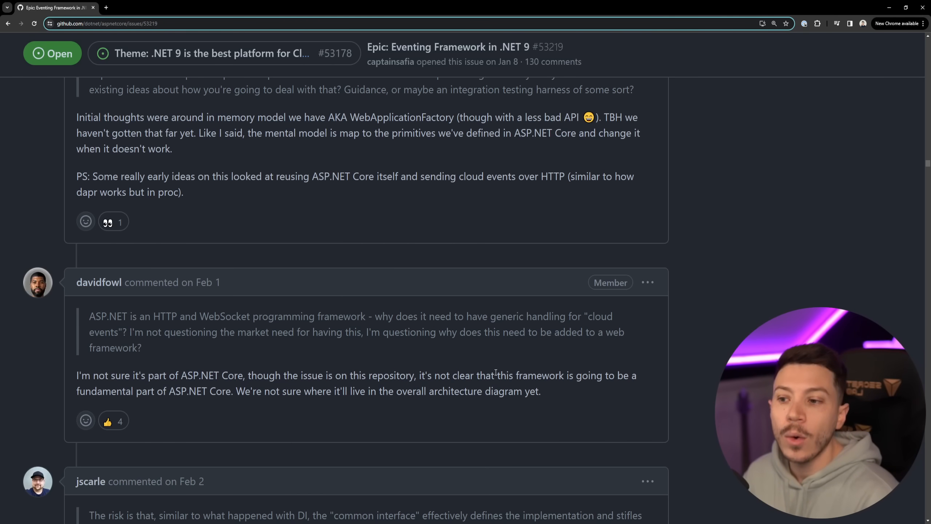
scroll("down", 3)
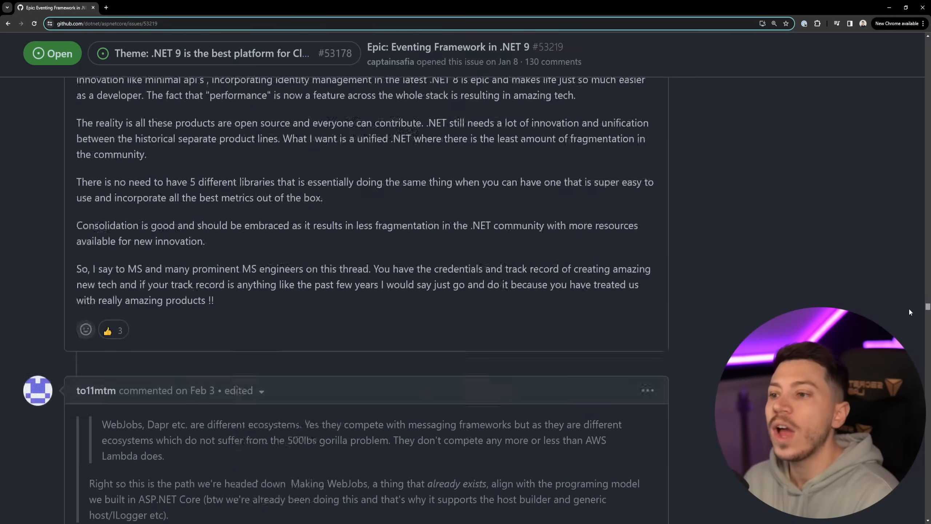
scroll("down", 3)
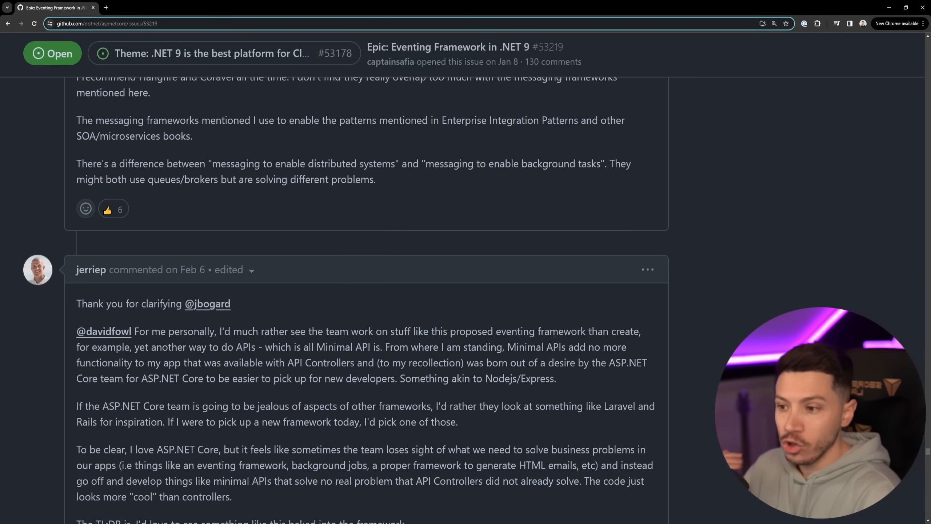
scroll("down", 3)
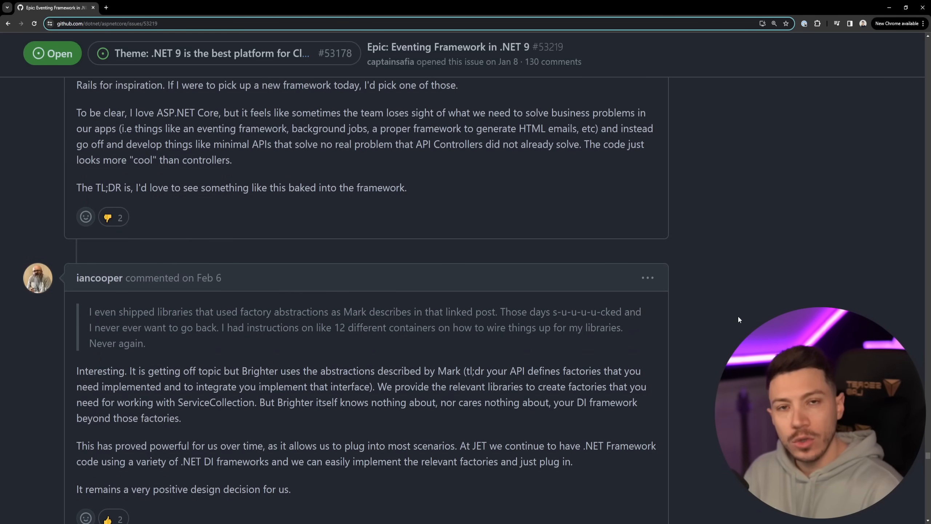